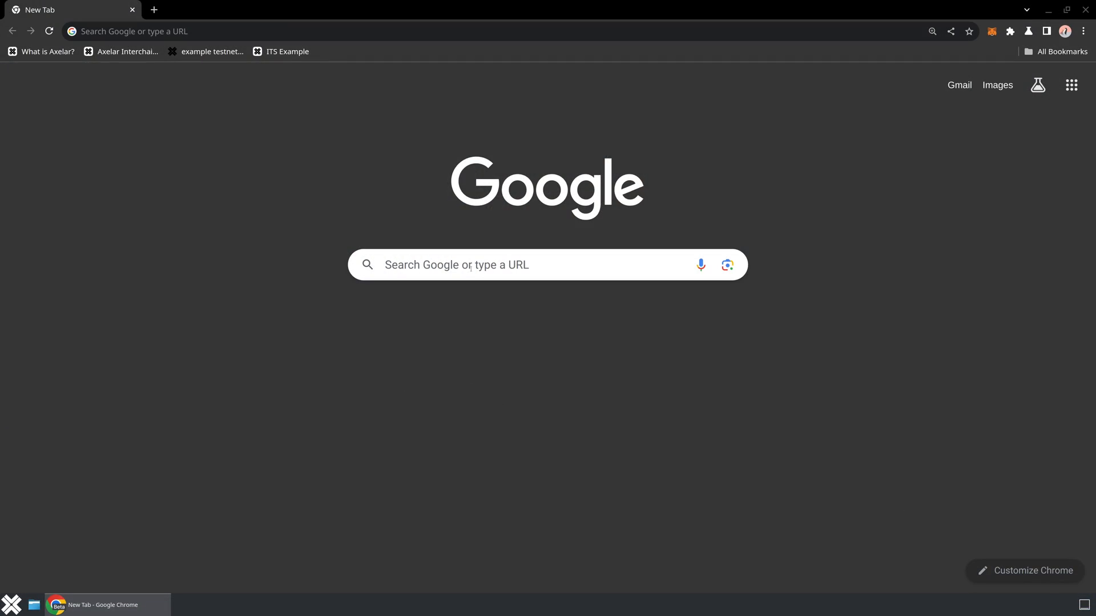
Search Google for 'keplr wallet', reach keplr.app and get the Chrome extension download
type("keplr wallet")
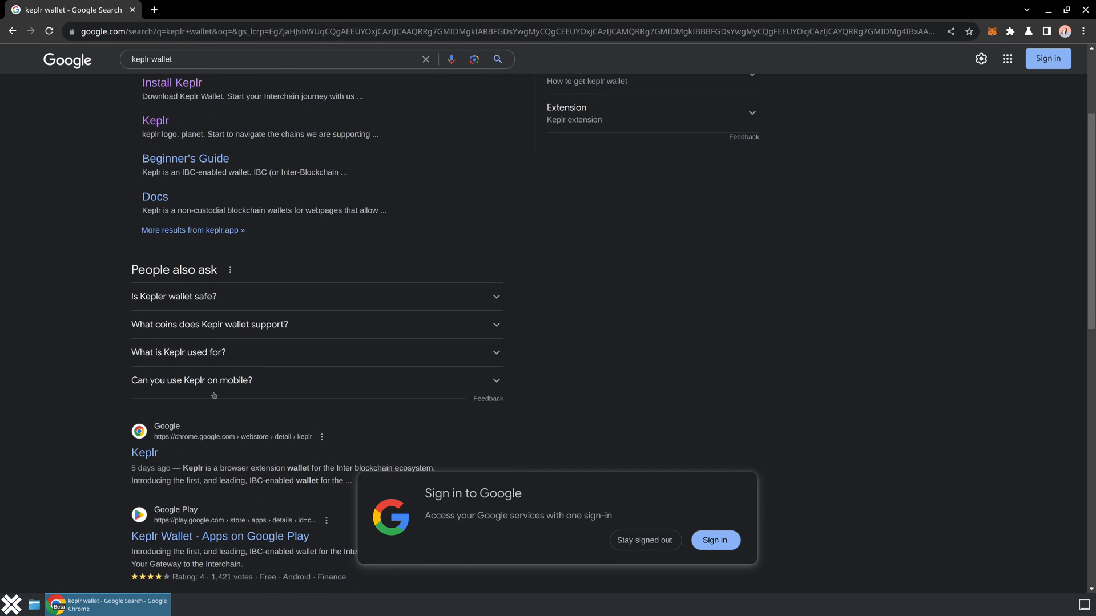
scroll("up", 3)
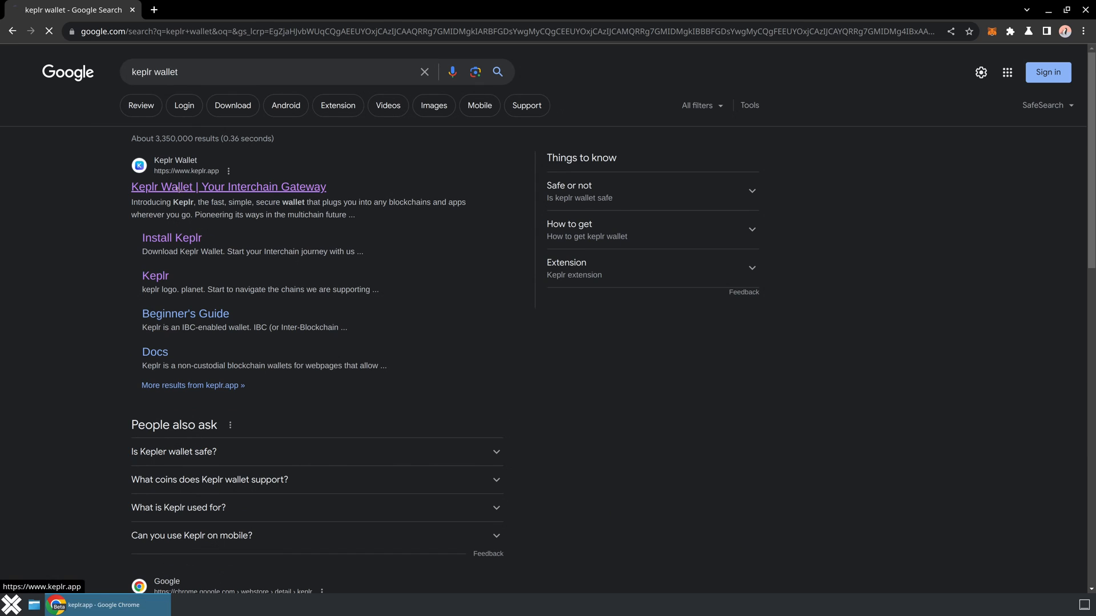
left_click(228, 186)
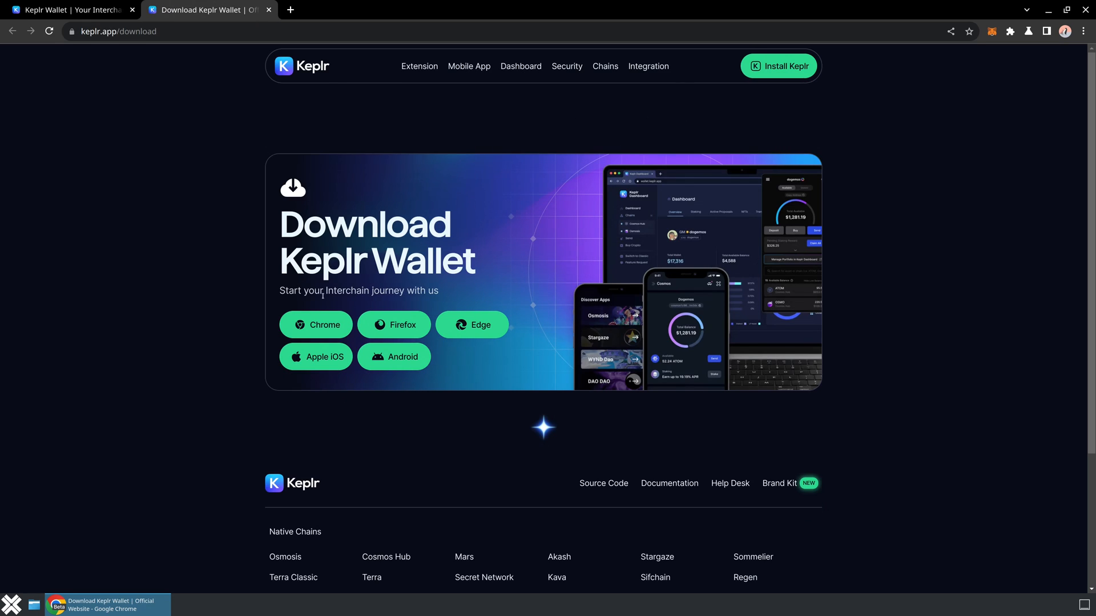
left_click(315, 325)
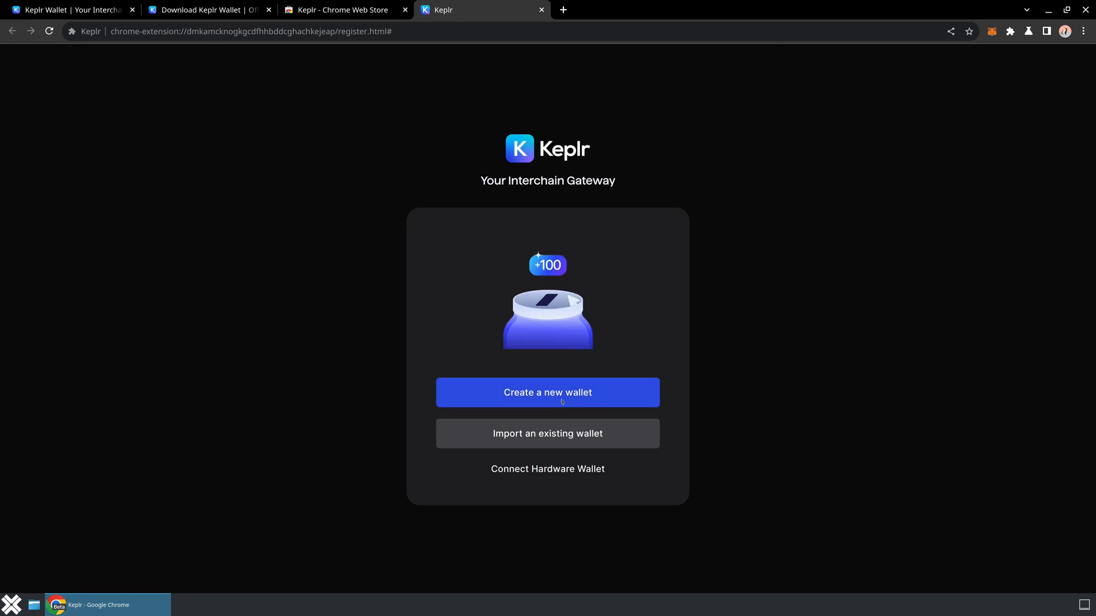
Start a brand-new wallet and choose to generate a new recovery phrase
left_click(546, 391)
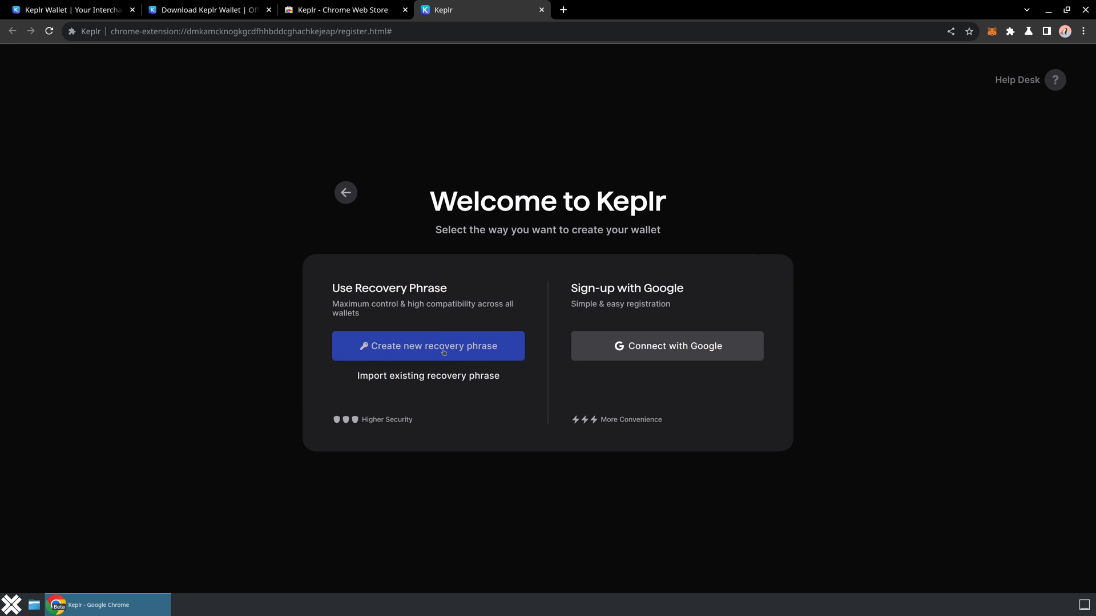
mouse_move(431, 358)
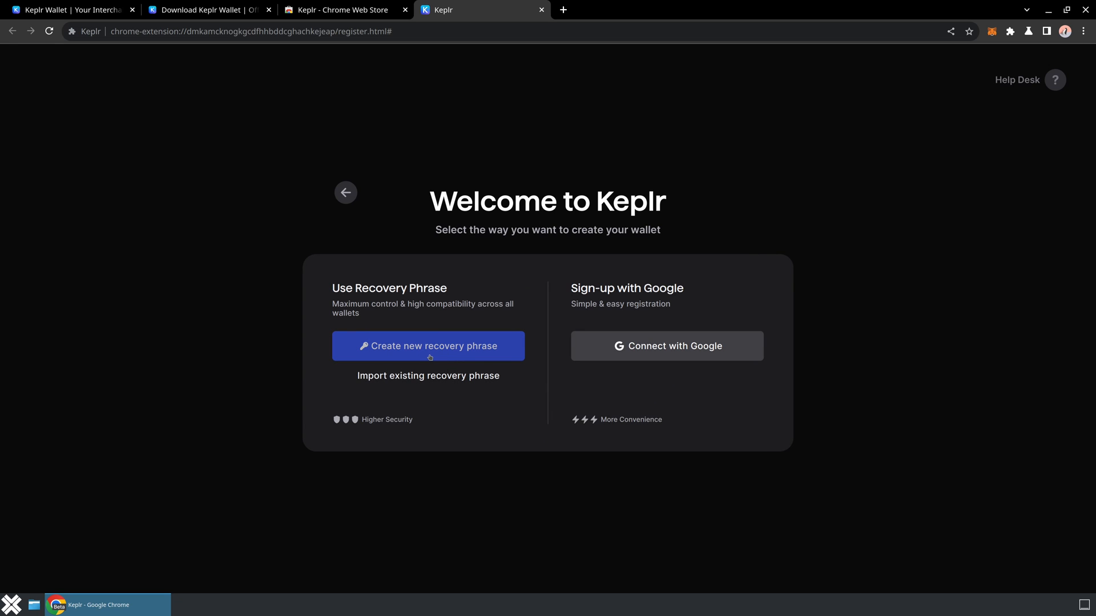
left_click(428, 346)
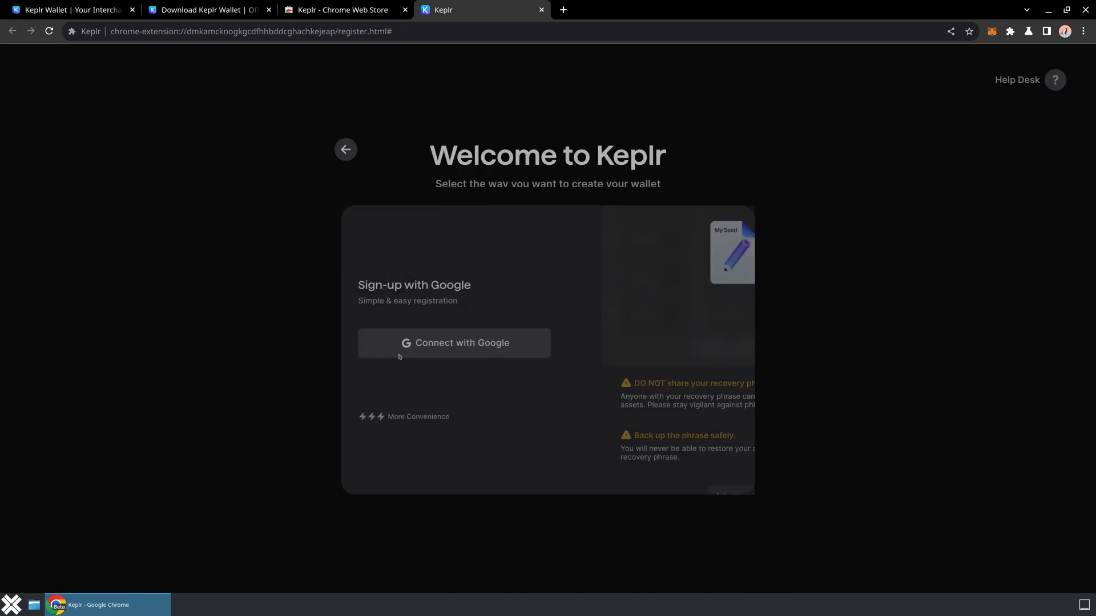
left_click(731, 253)
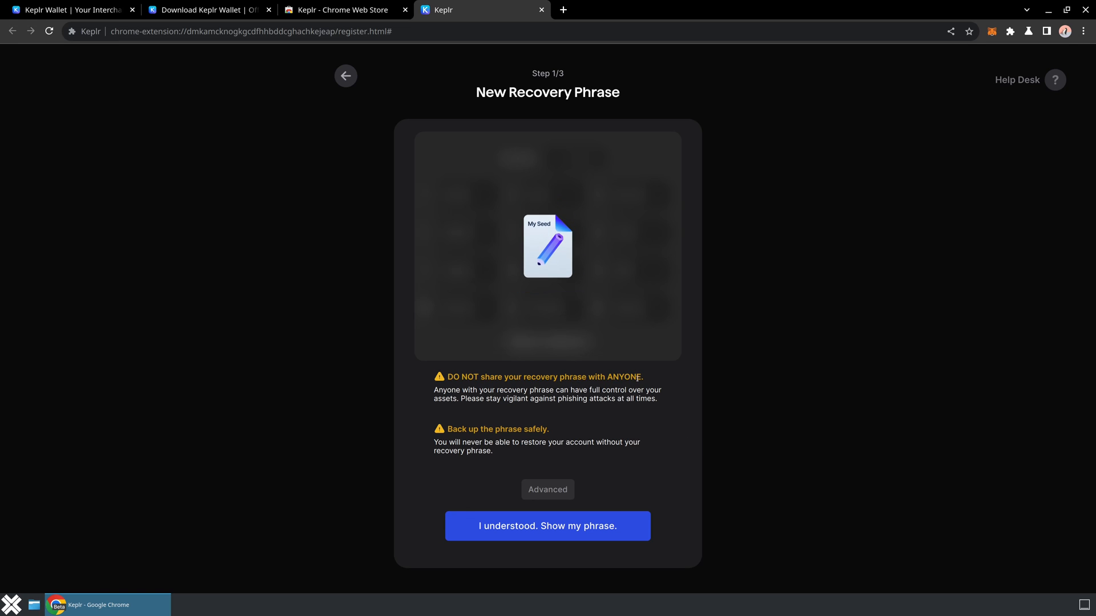
mouse_move(646, 414)
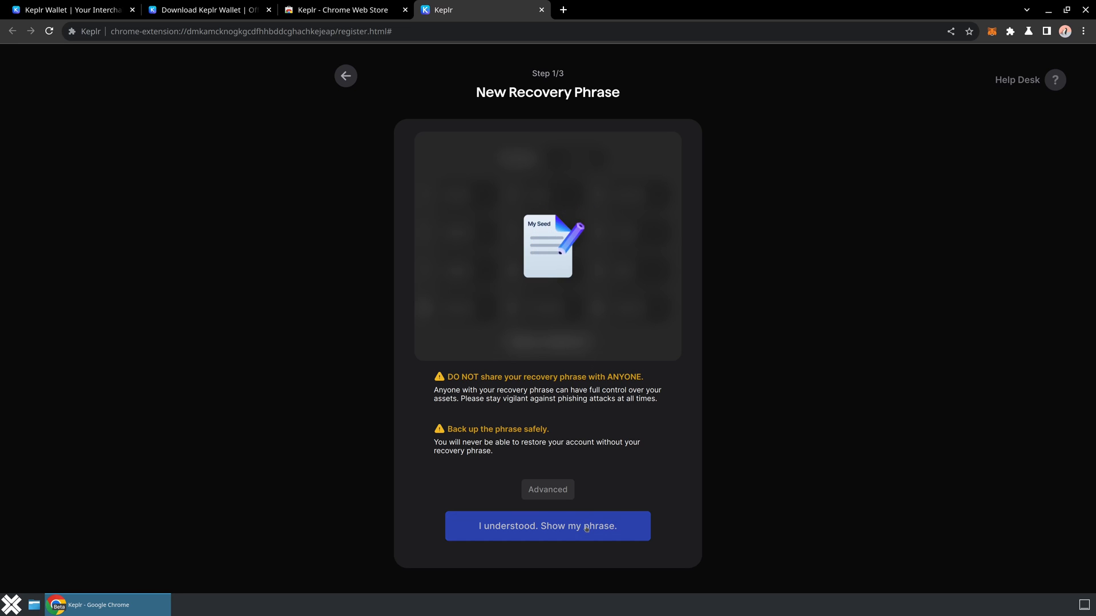
Reveal the generated 12-word recovery phrase and continue to its verification
left_click(546, 525)
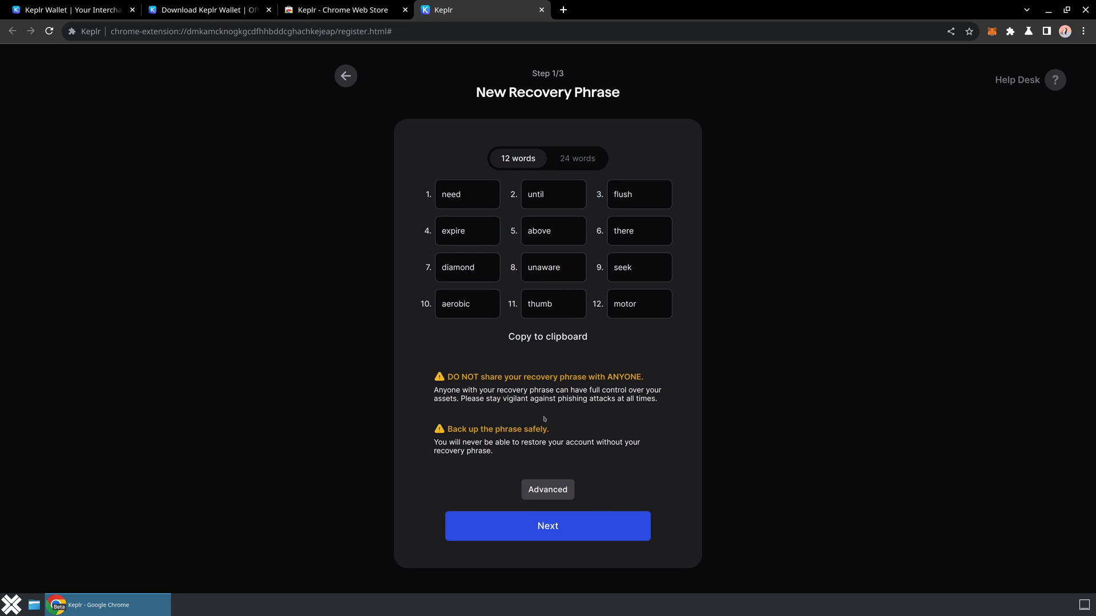
left_click(547, 336)
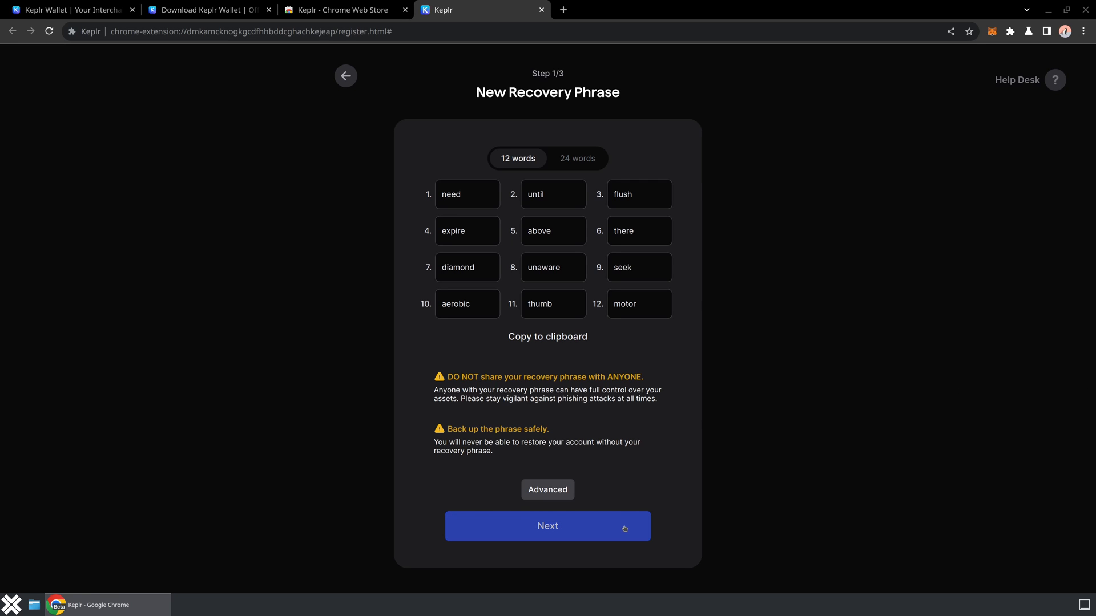
left_click(547, 525)
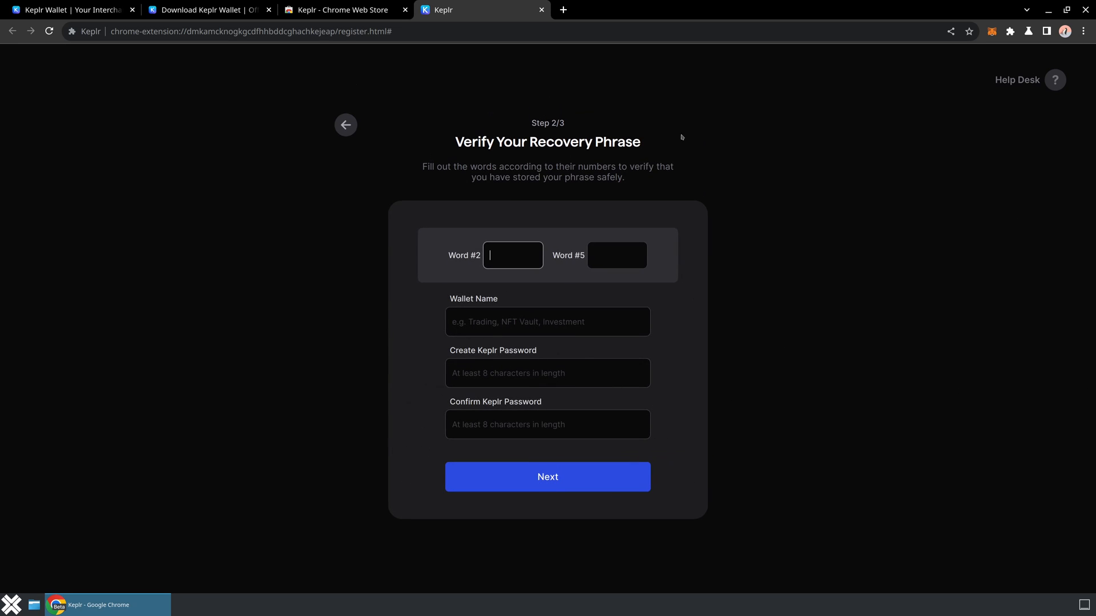
Enter recovery words #2 and #5, name the wallet 'Axelar', set its password and continue
type("un")
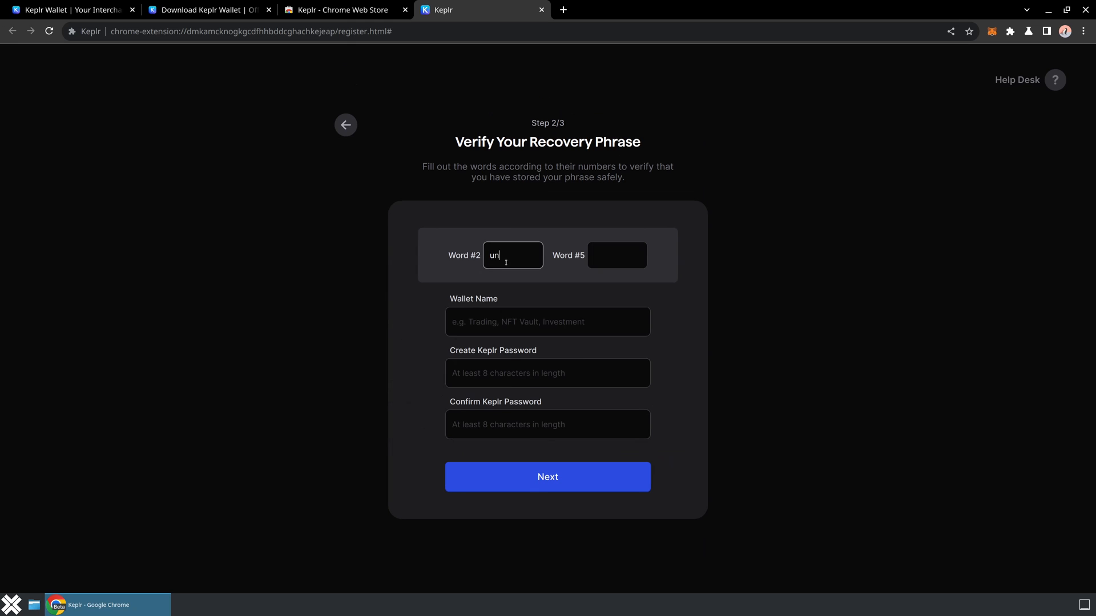
type("til")
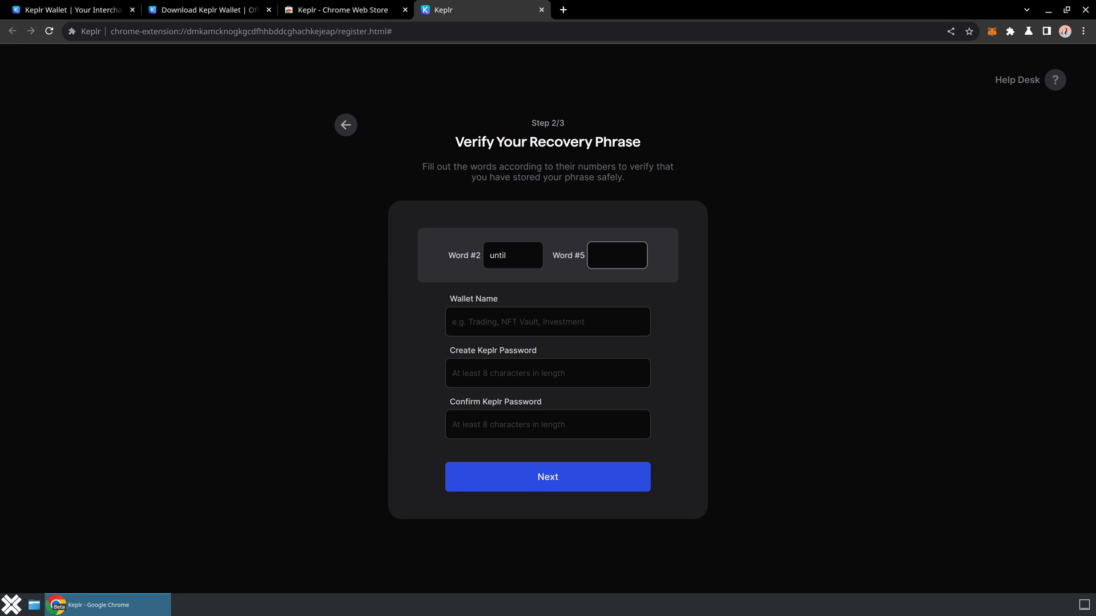
type("above")
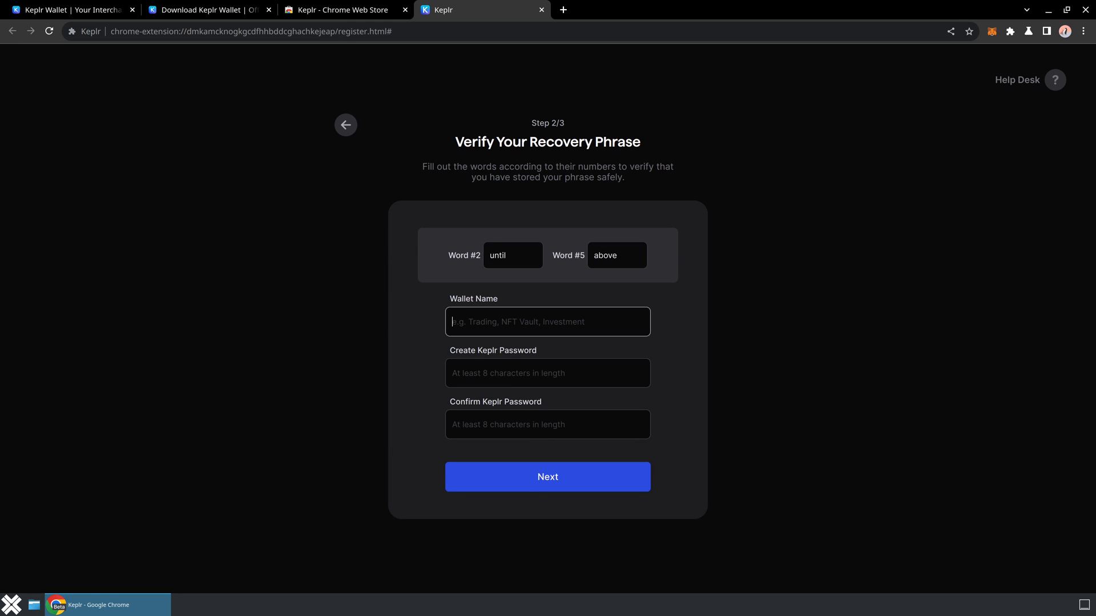
type("Axelar")
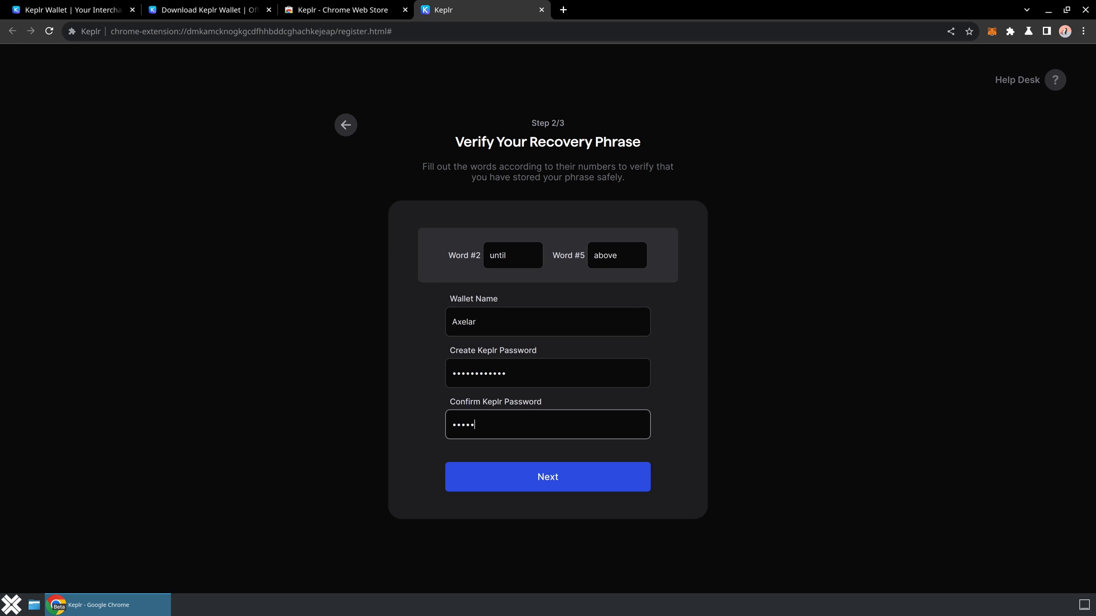
left_click(547, 477)
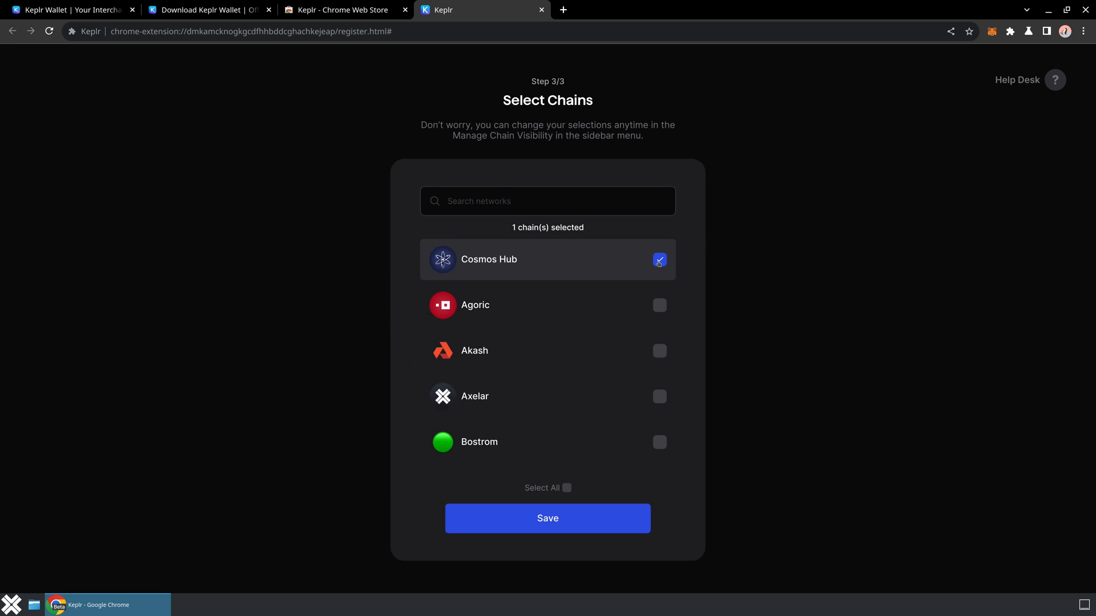
Add Axelar to the selected chains, save, and view the portfolio in Keplr Dashboard
left_click(657, 396)
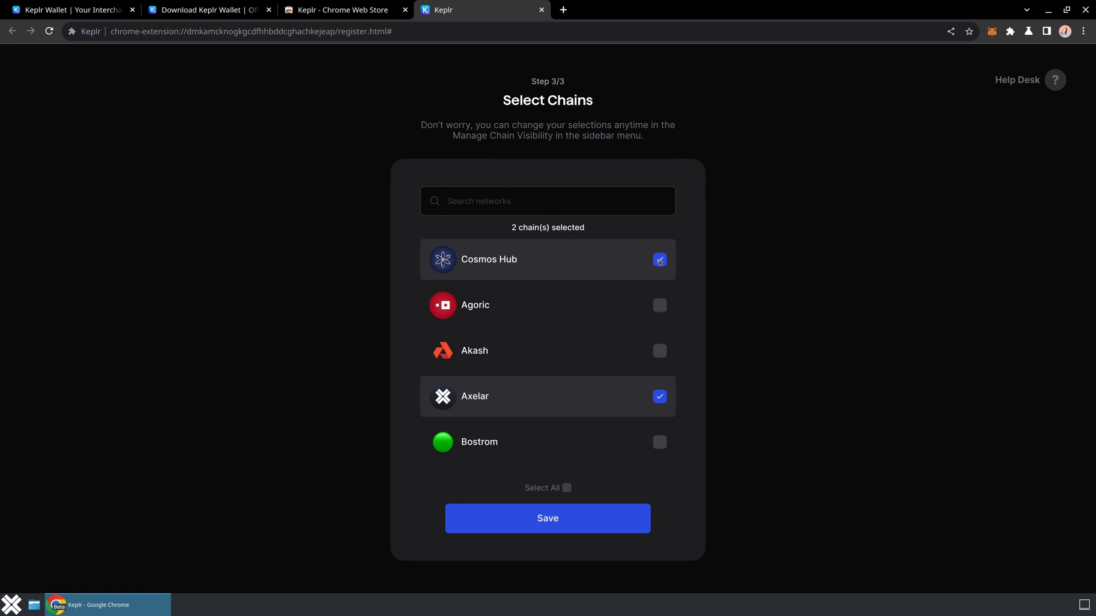
left_click(547, 518)
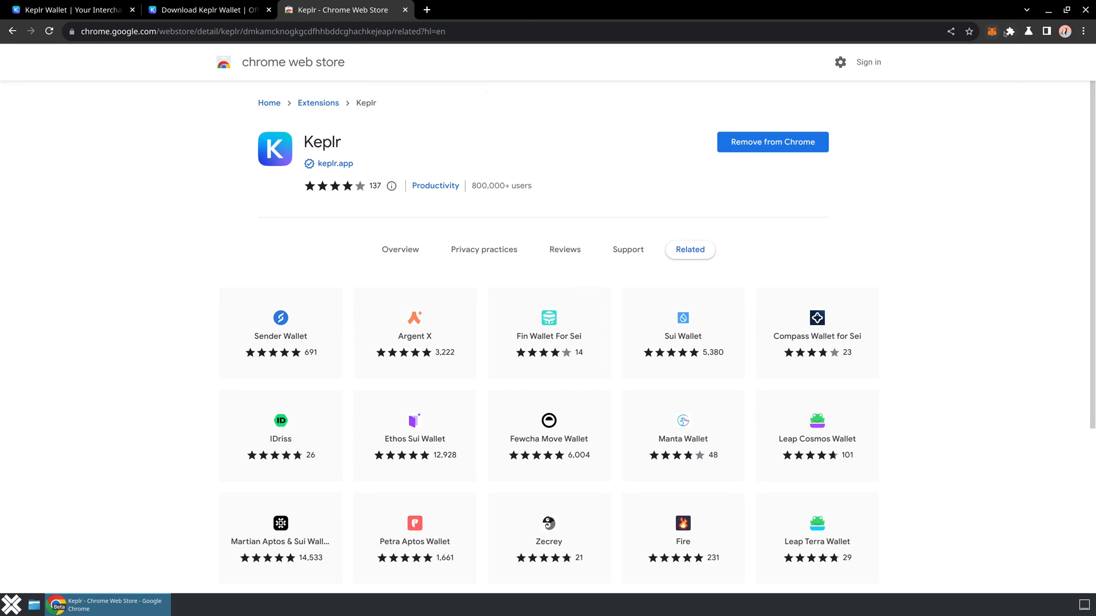
left_click(1027, 30)
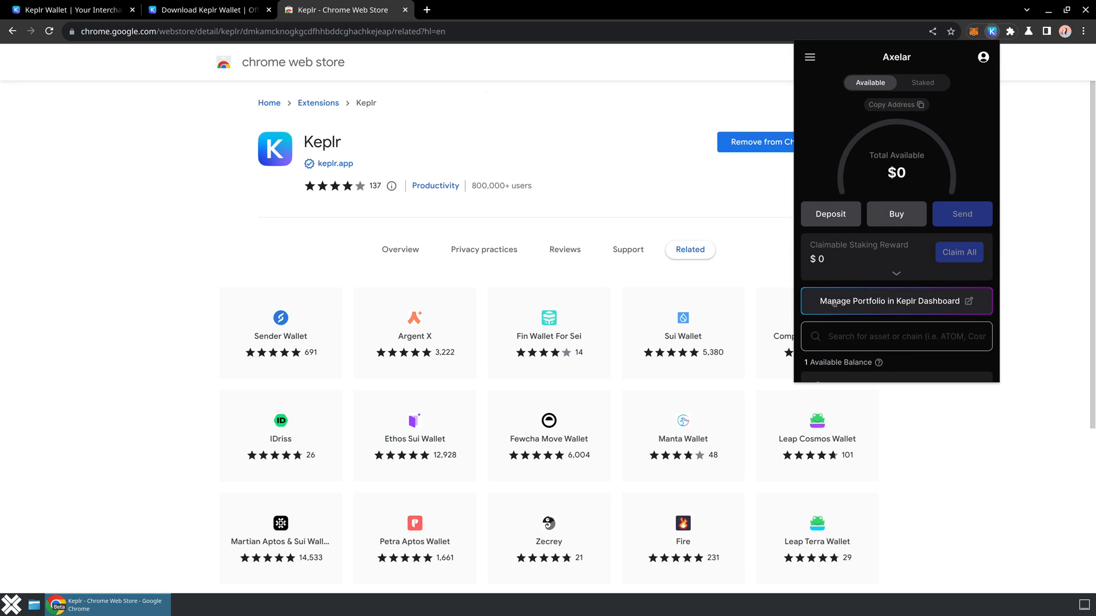
left_click(888, 301)
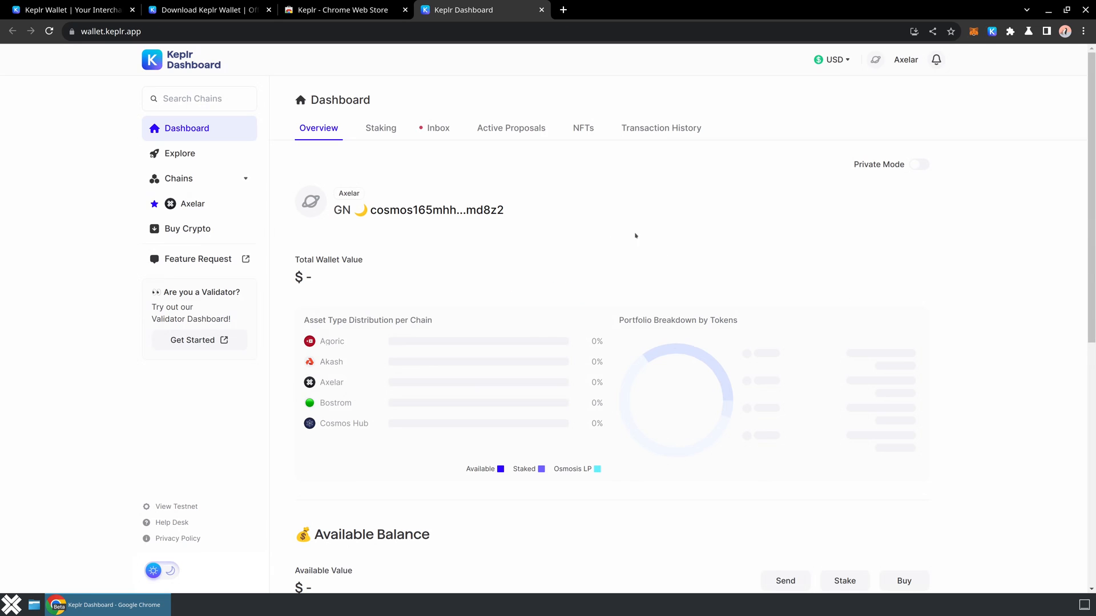
mouse_move(541, 270)
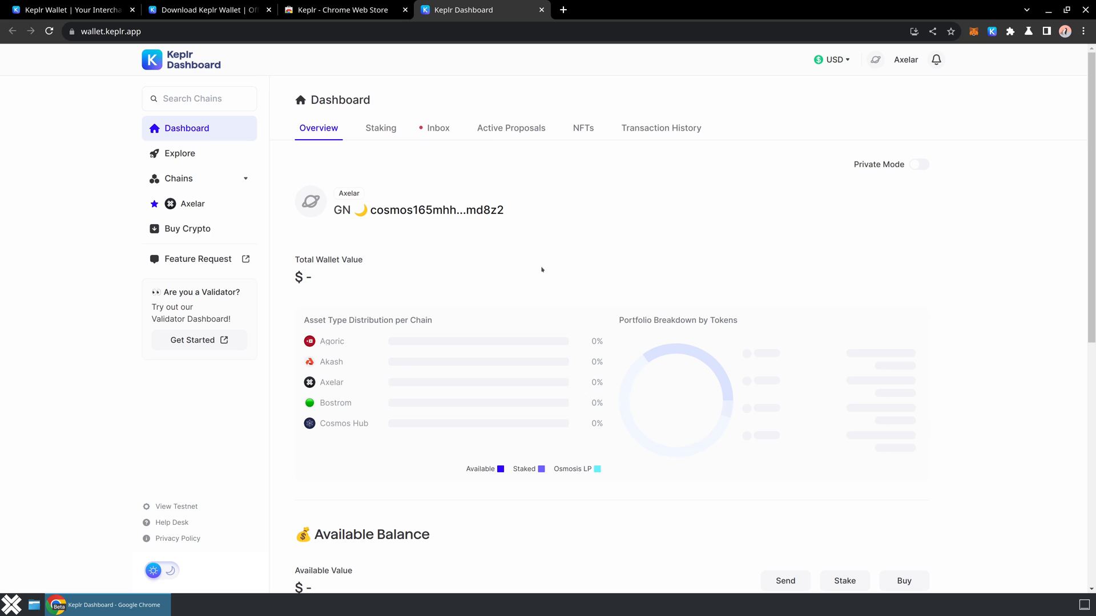
mouse_move(229, 199)
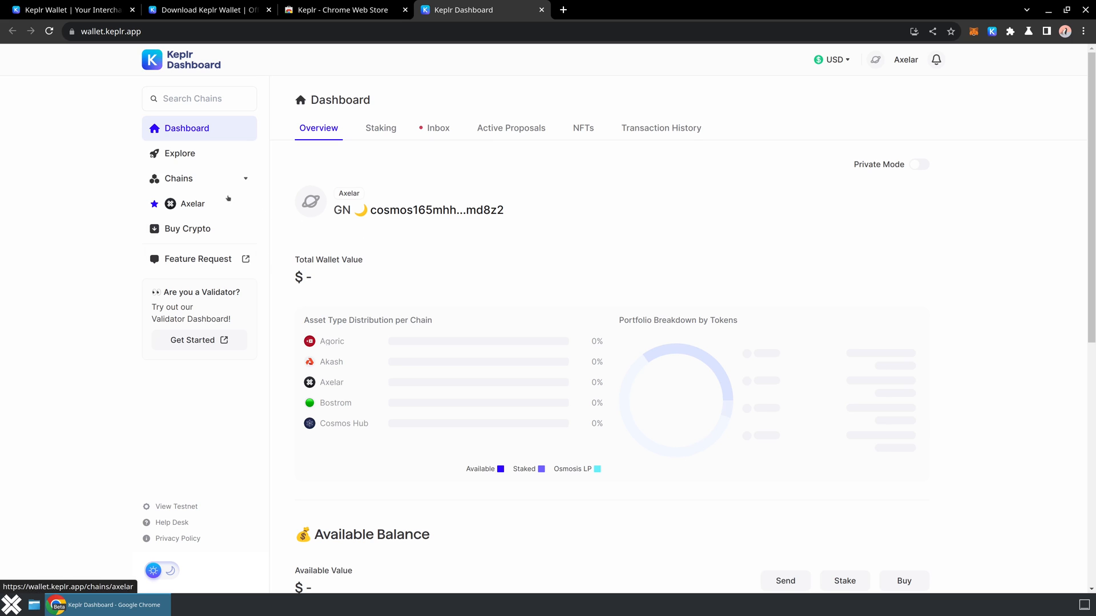
left_click(193, 203)
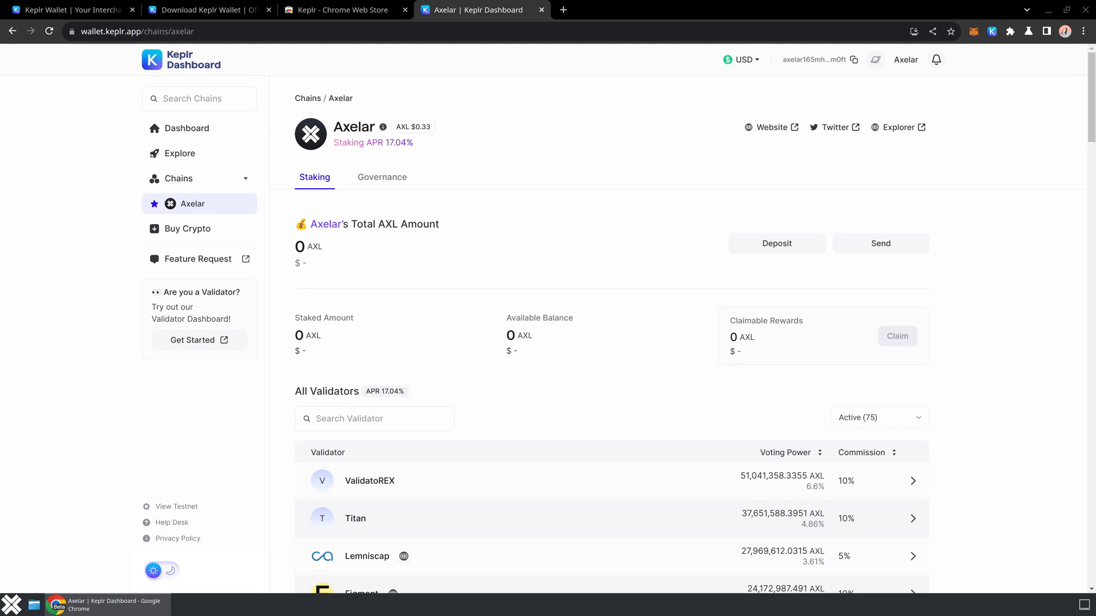
mouse_move(868, 63)
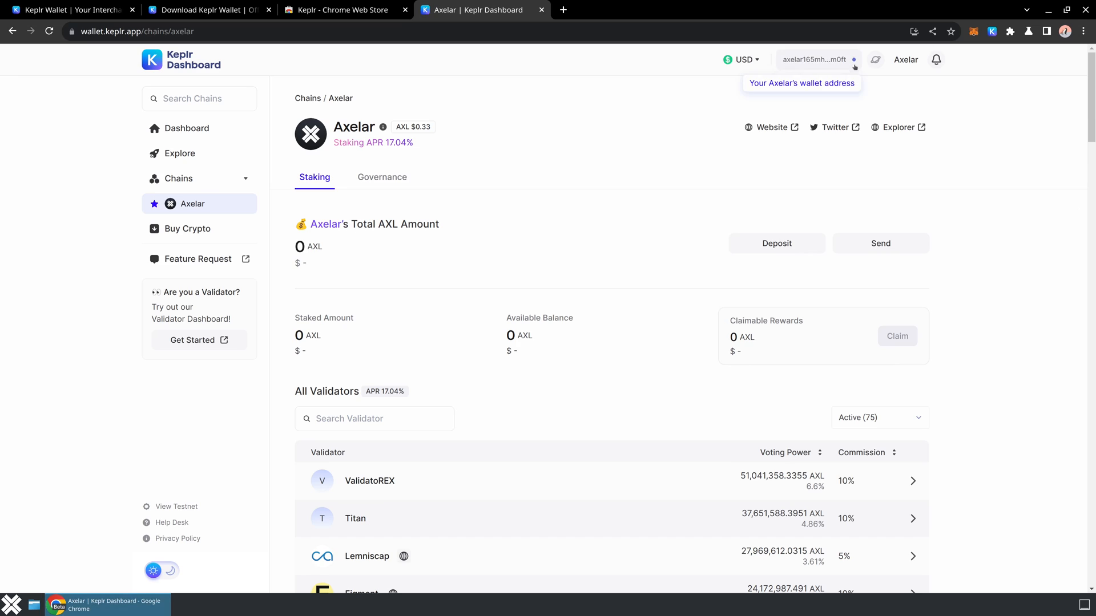
mouse_move(1038, 145)
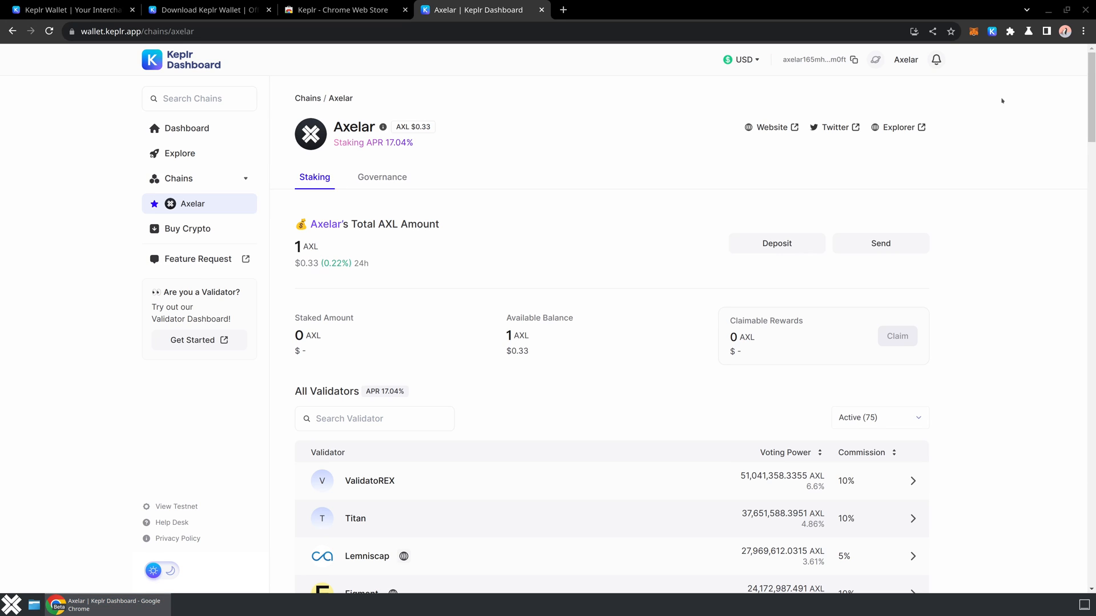
mouse_move(997, 154)
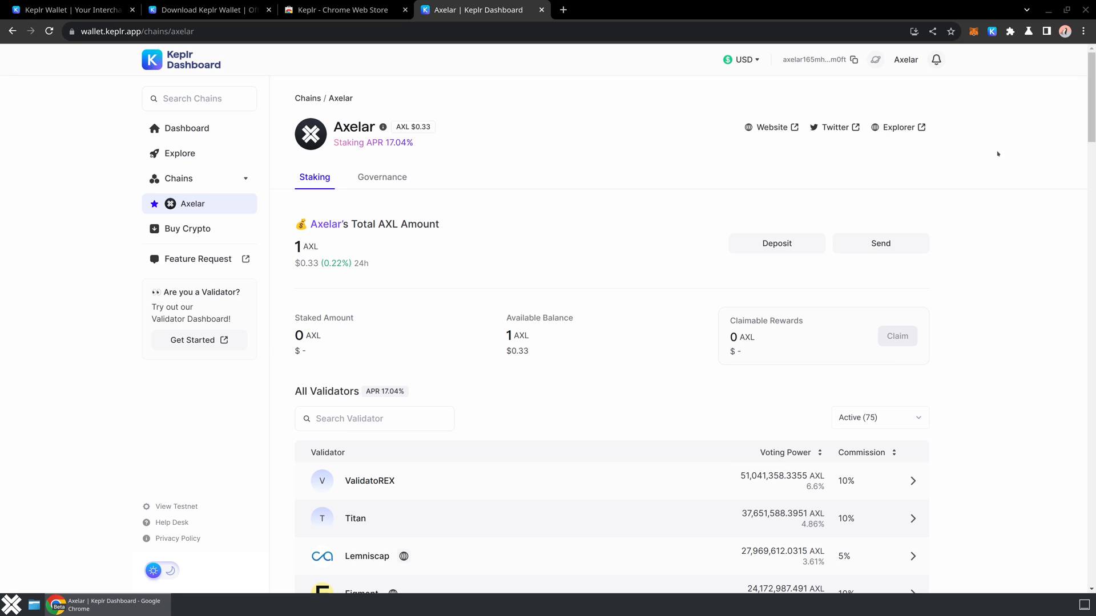
mouse_move(984, 261)
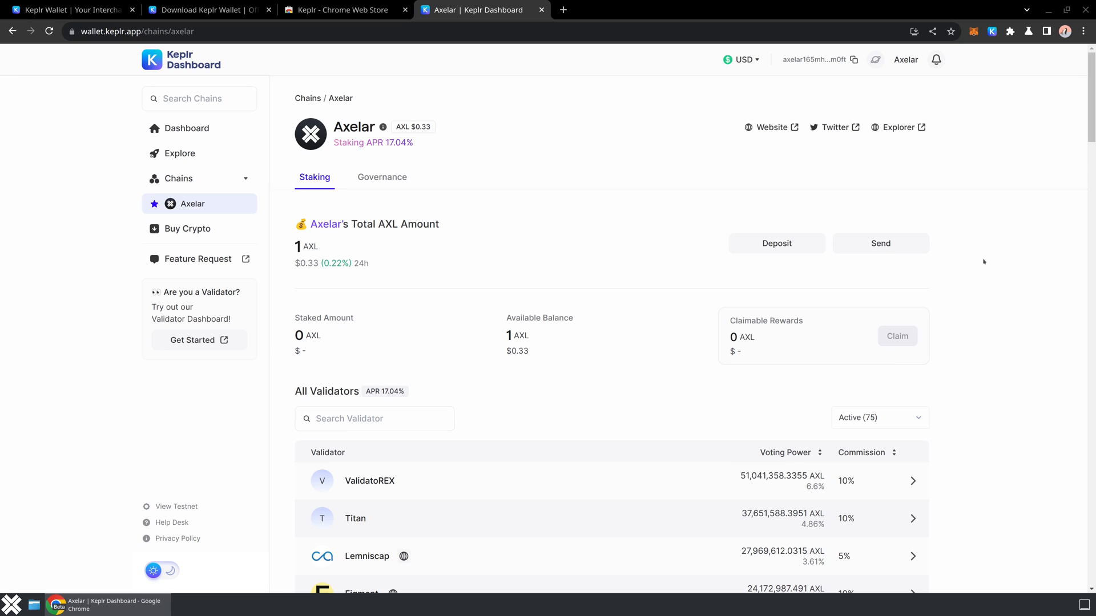
mouse_move(994, 268)
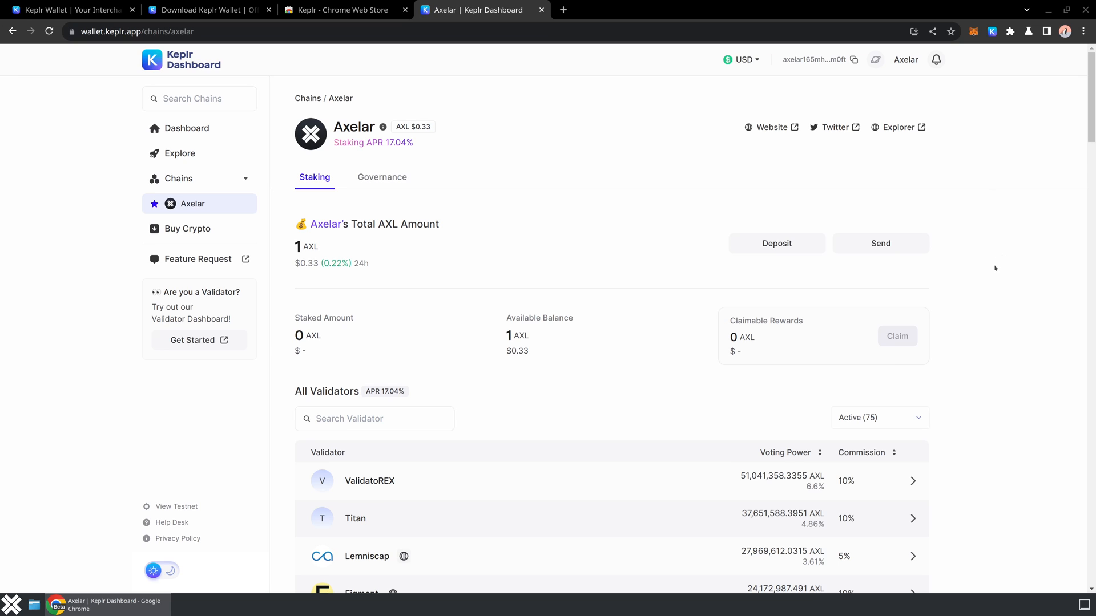
scroll("down", 3)
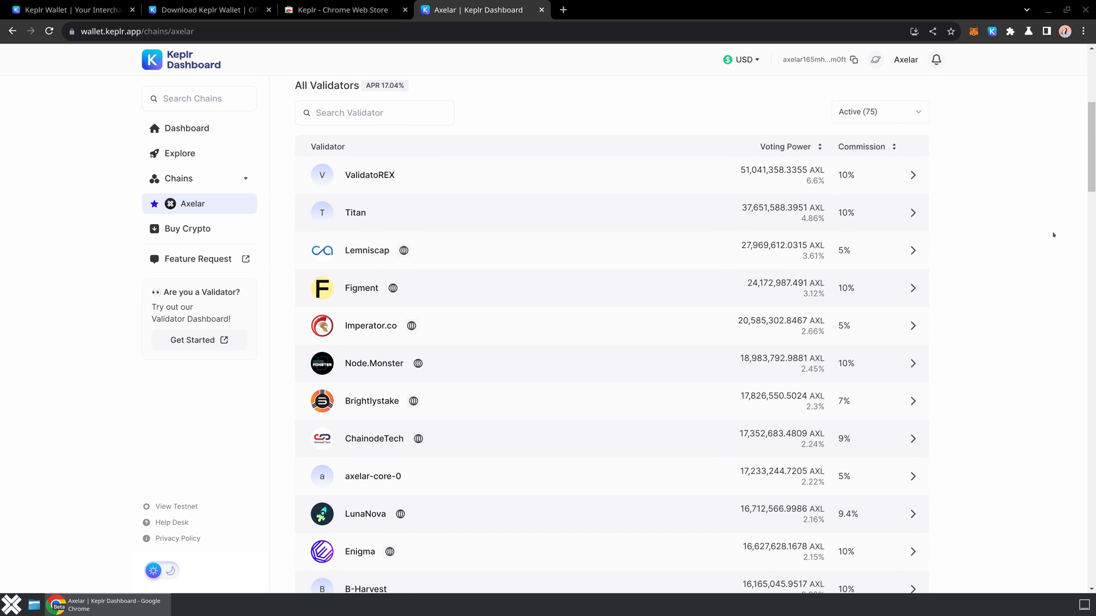
mouse_move(768, 231)
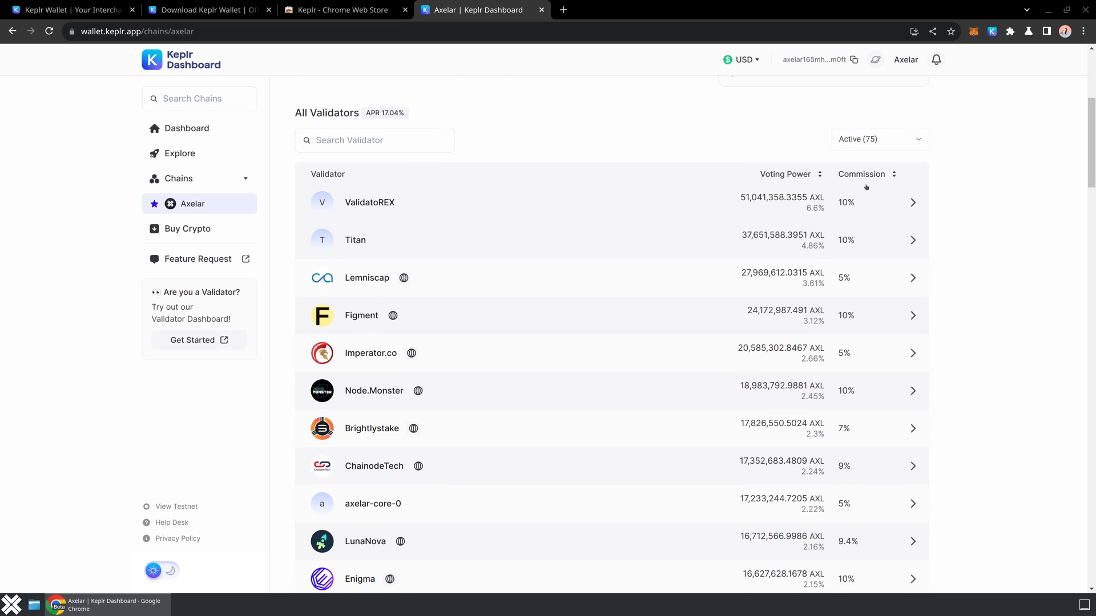
mouse_move(907, 300)
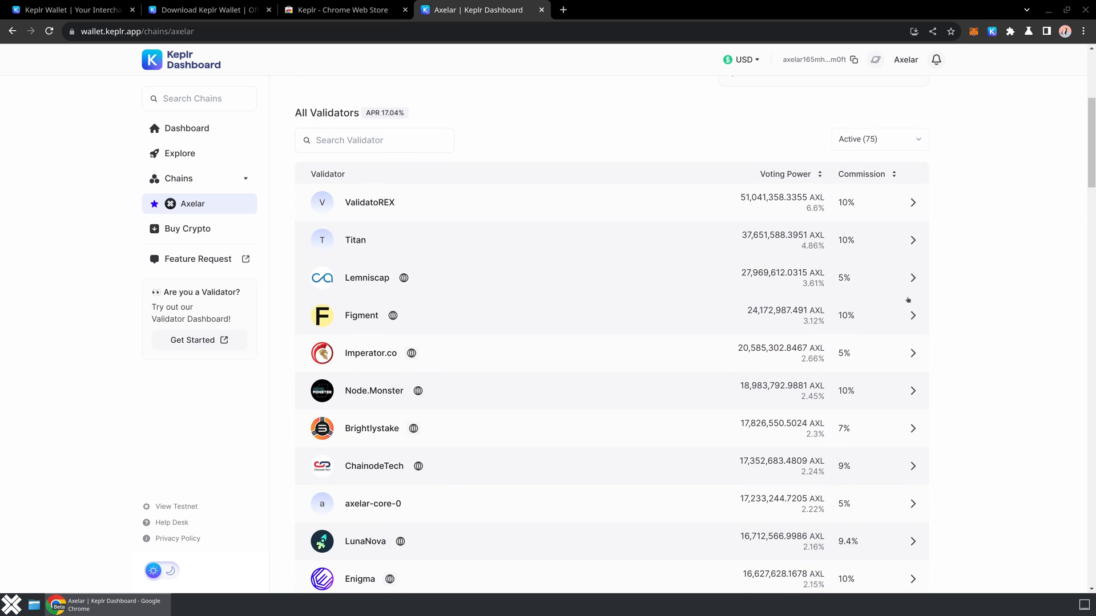
mouse_move(945, 262)
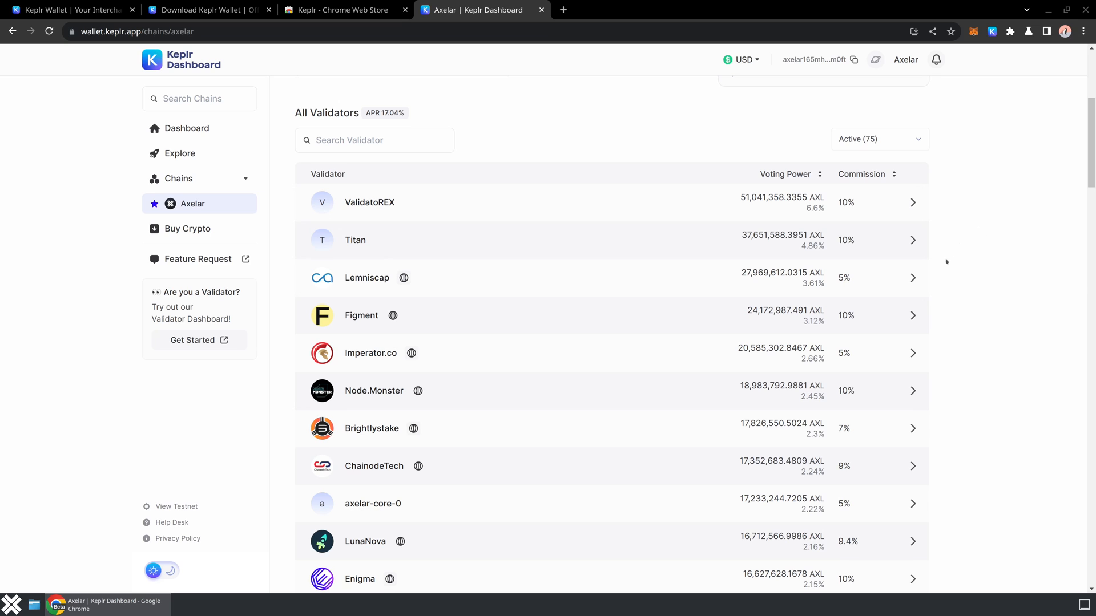
scroll("down", 3)
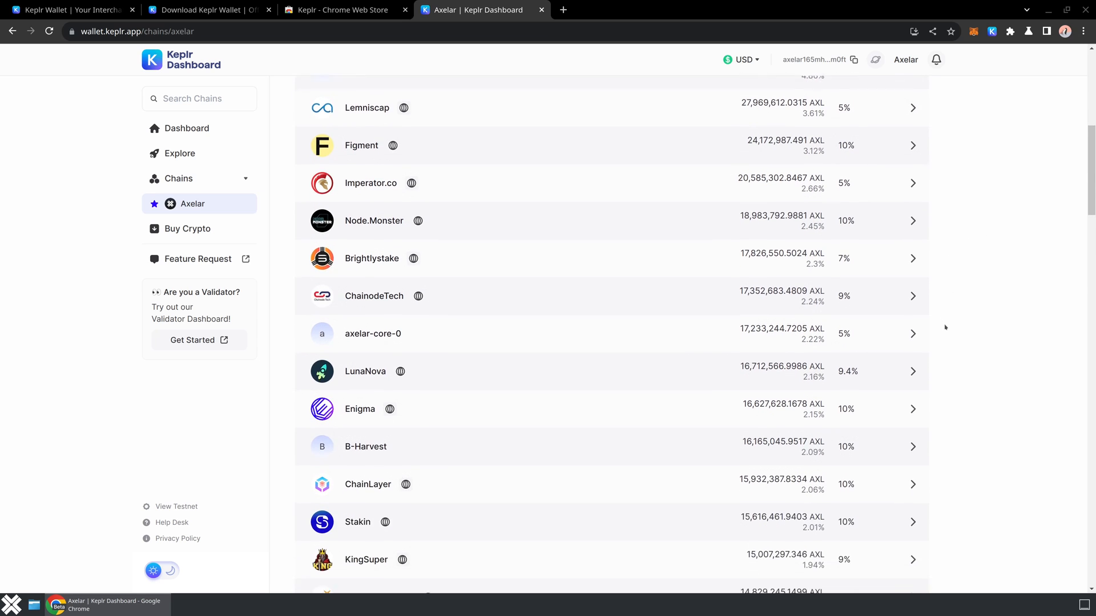
scroll("down", 3)
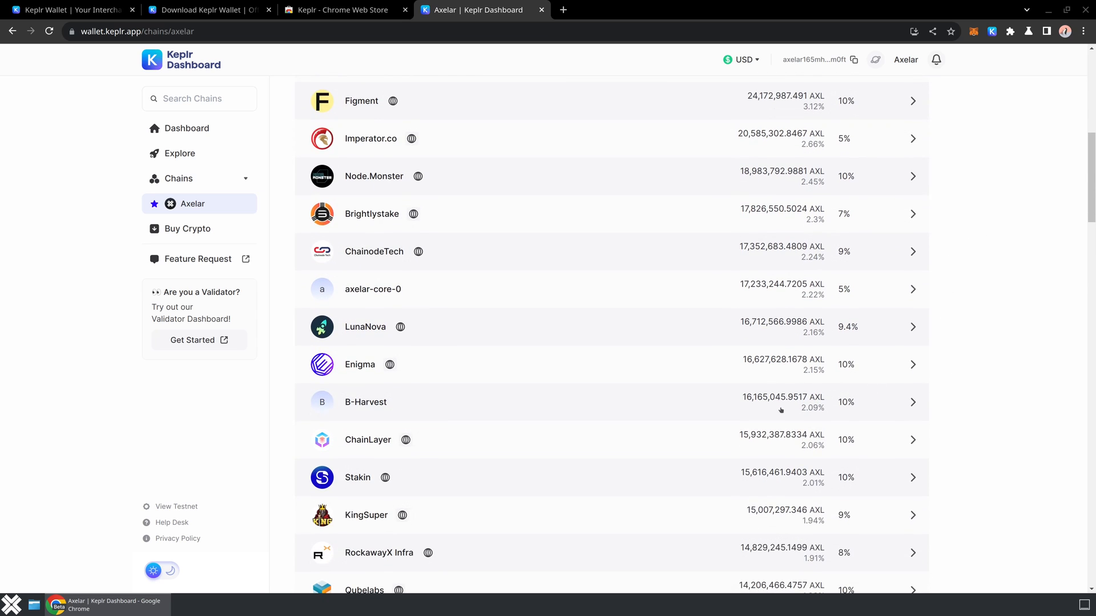
scroll("up", 3)
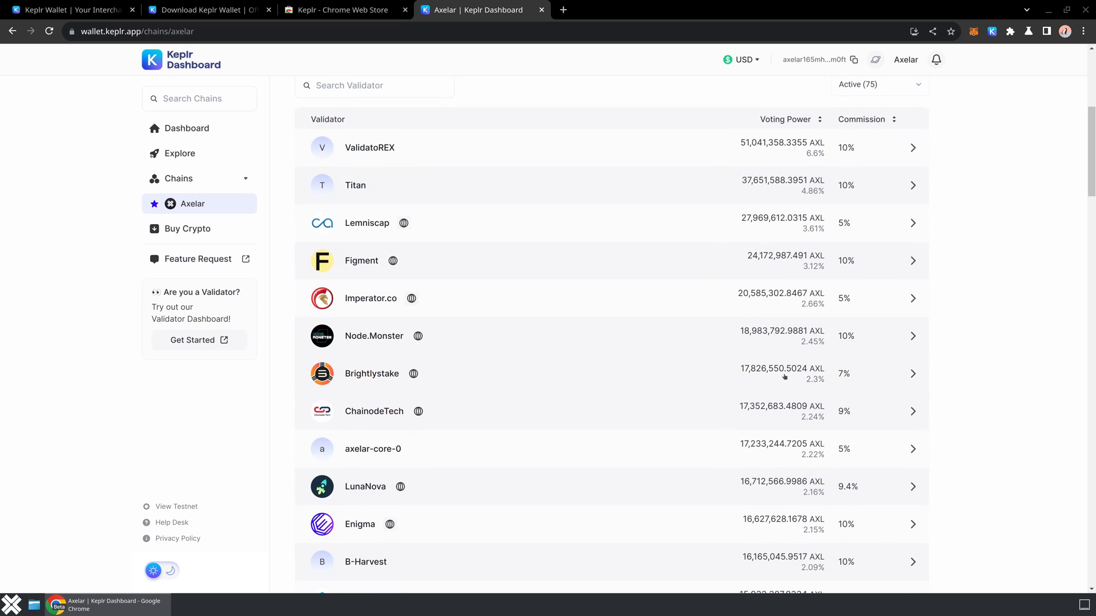
scroll("down", 3)
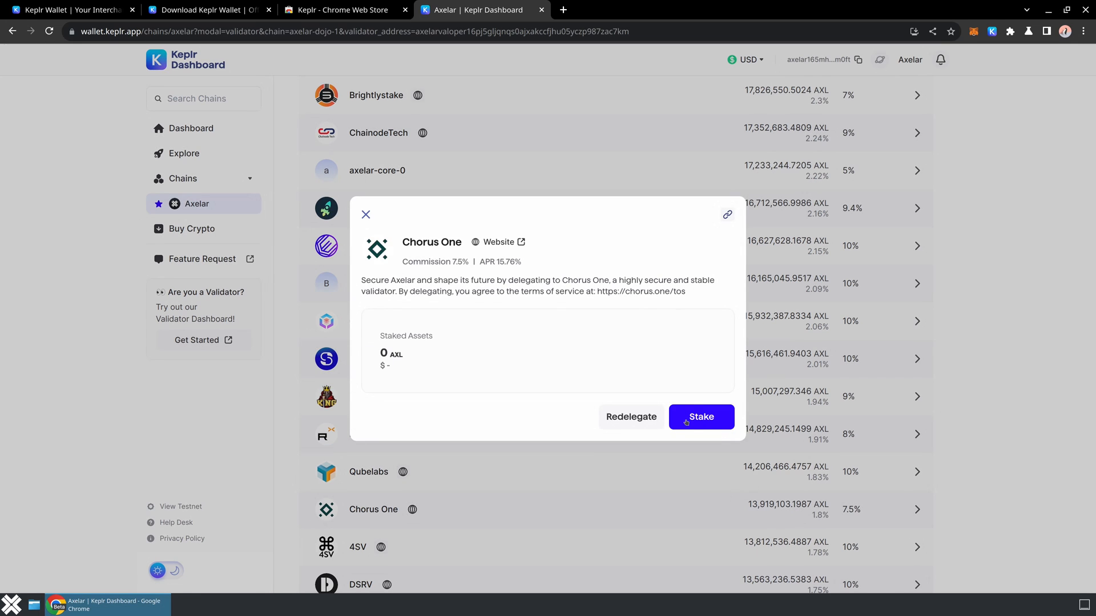
Delegate 0.5 AXL to Chorus One and approve the transaction in the Keplr popup
left_click(700, 416)
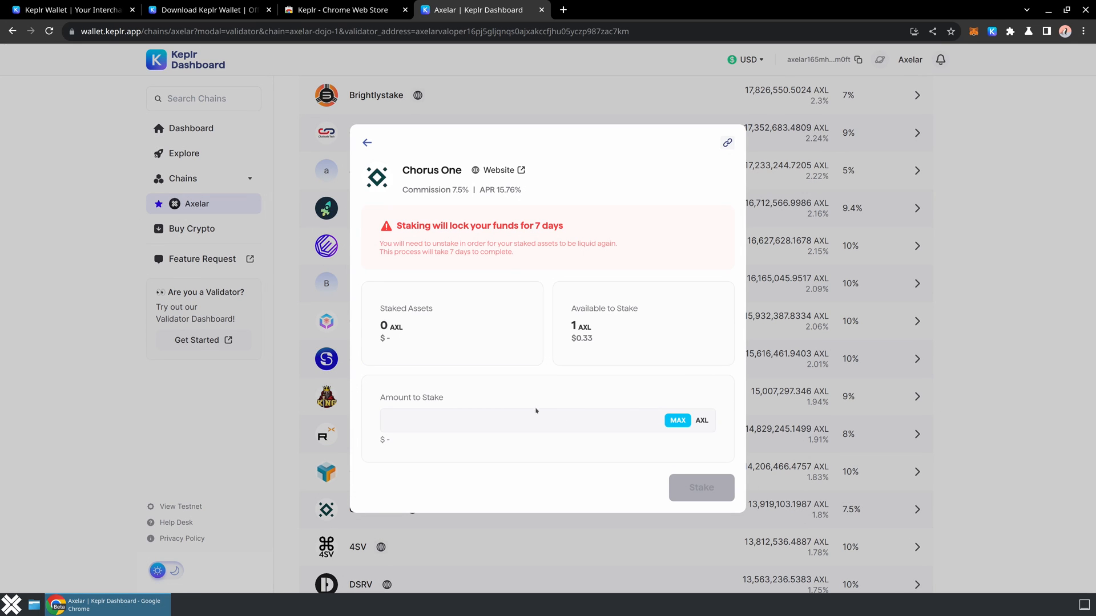
mouse_move(623, 412)
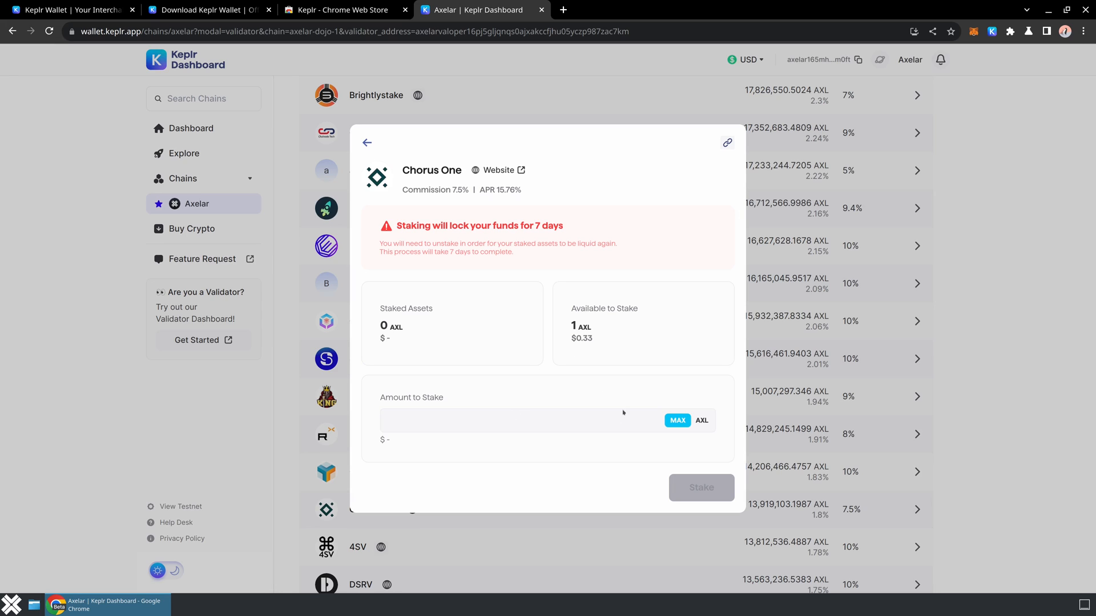
type("0.5")
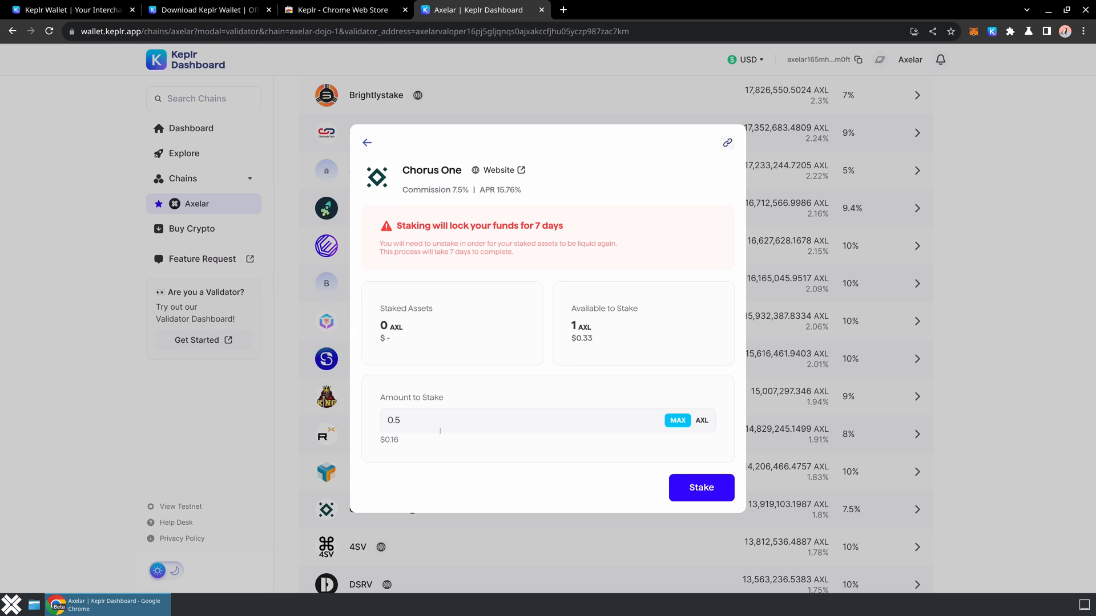
left_click(700, 488)
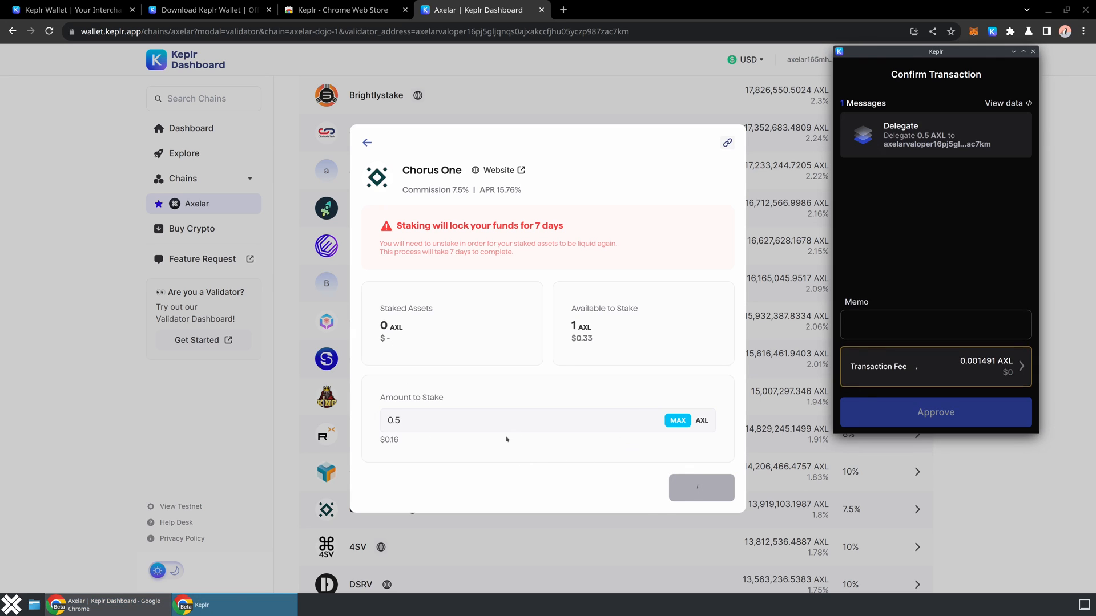
left_click(934, 412)
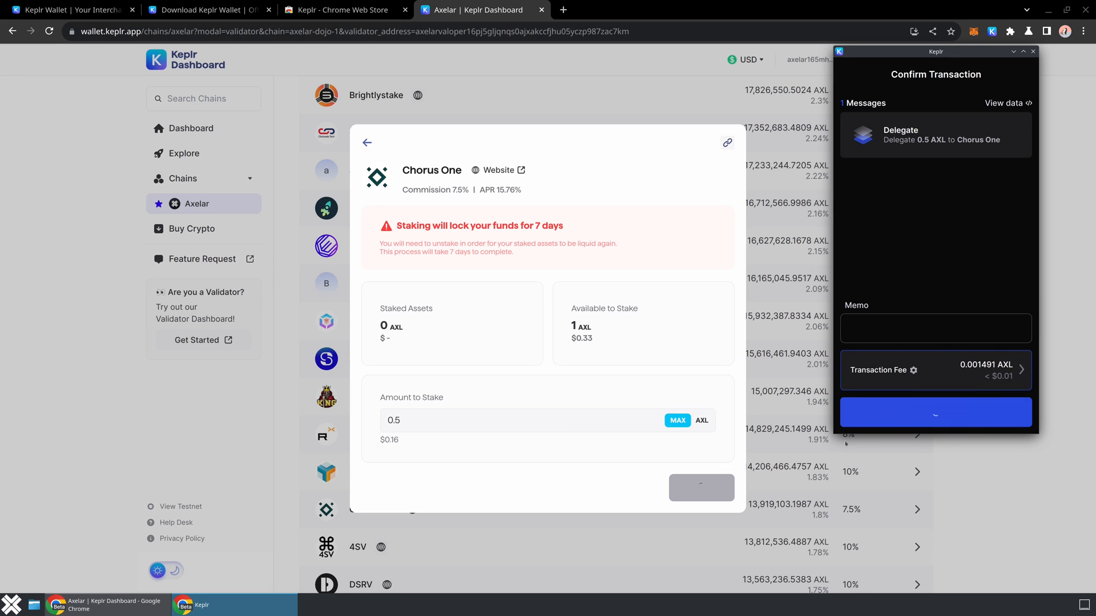
left_click(935, 412)
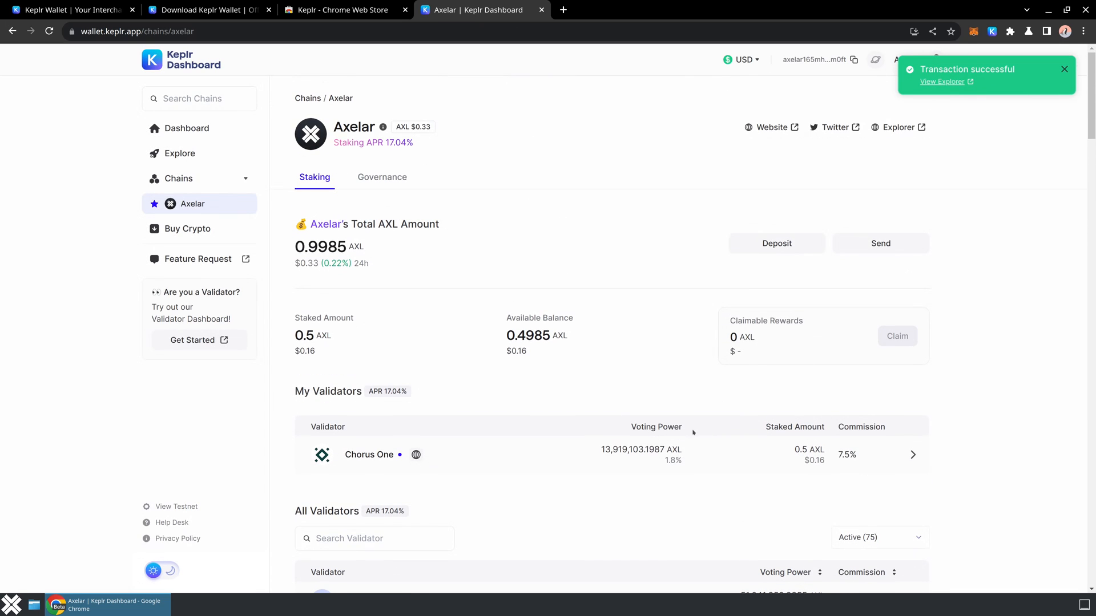
mouse_move(565, 354)
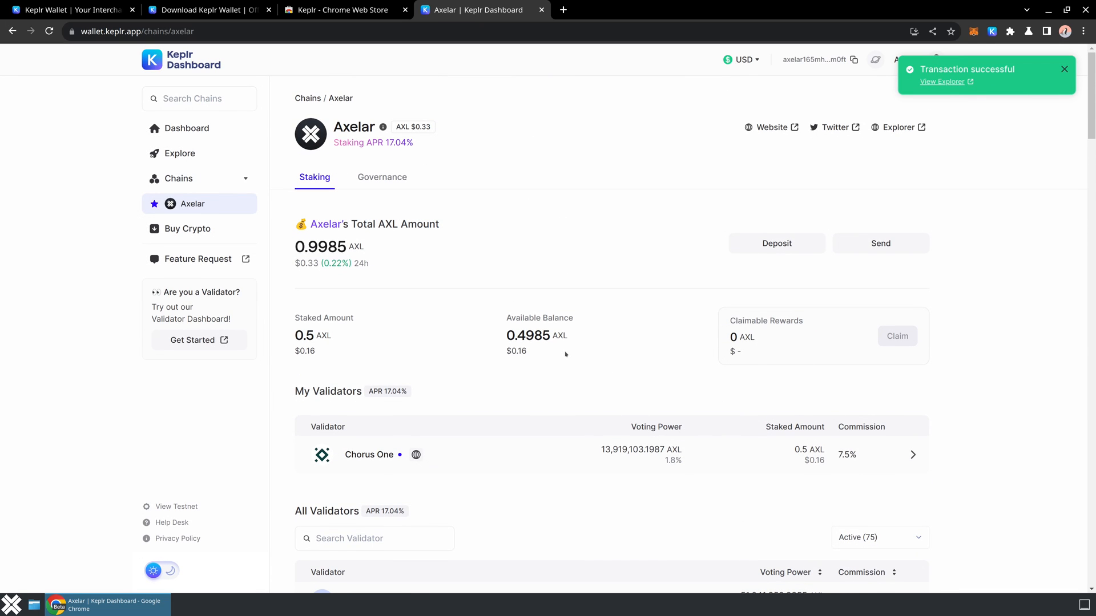
mouse_move(573, 352)
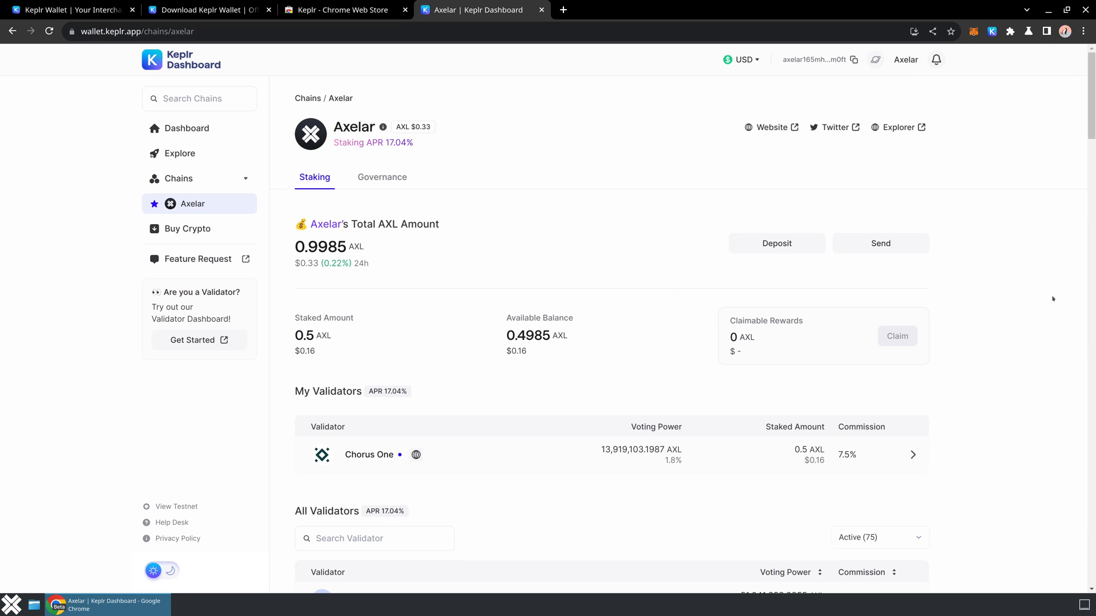
mouse_move(335, 340)
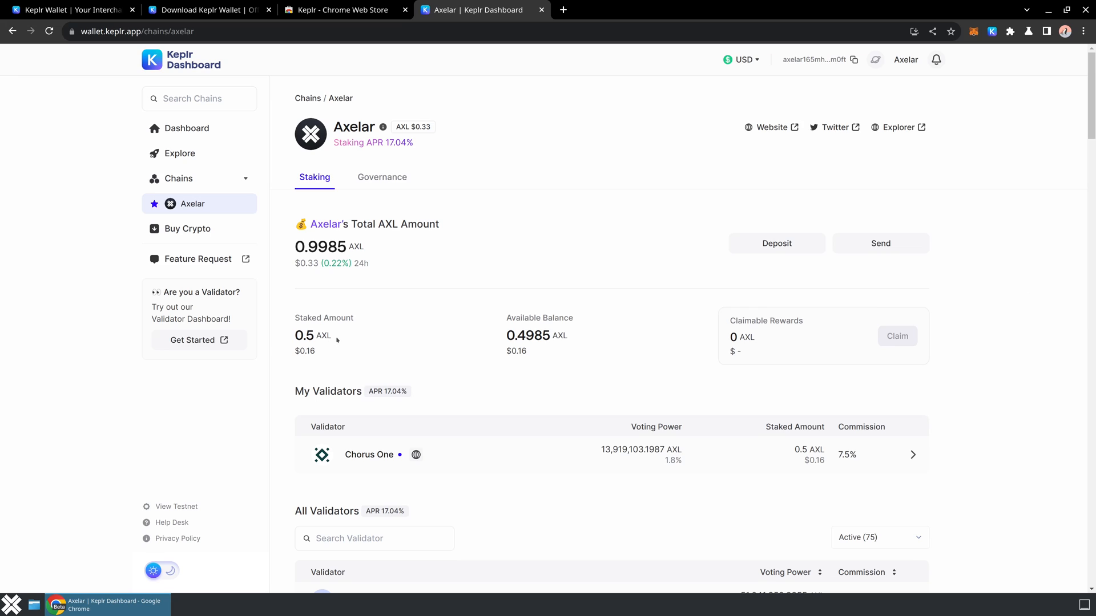
mouse_move(1028, 423)
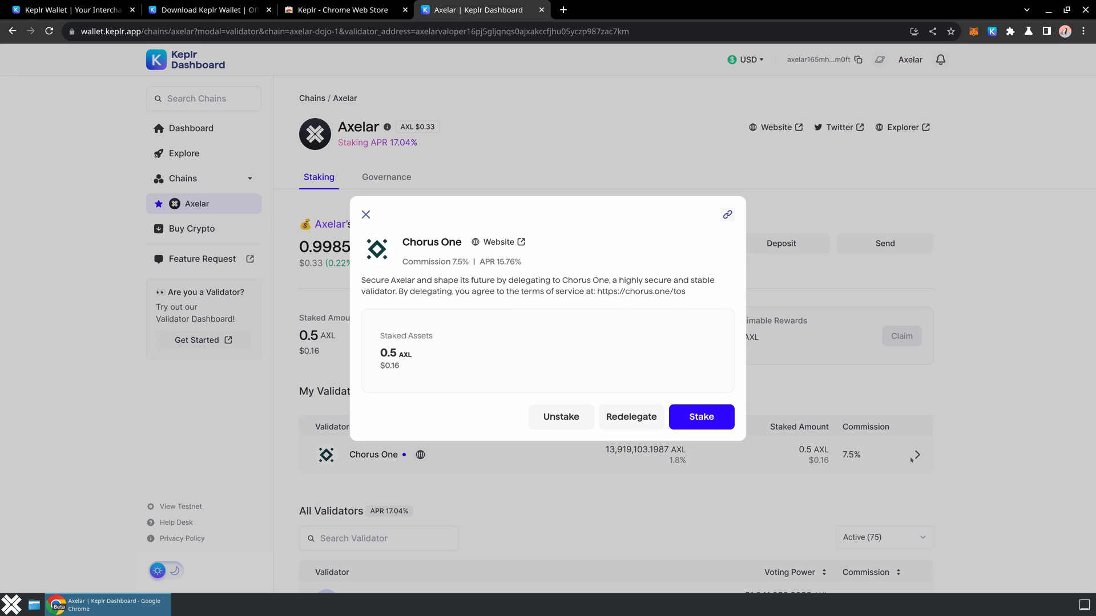
mouse_move(559, 417)
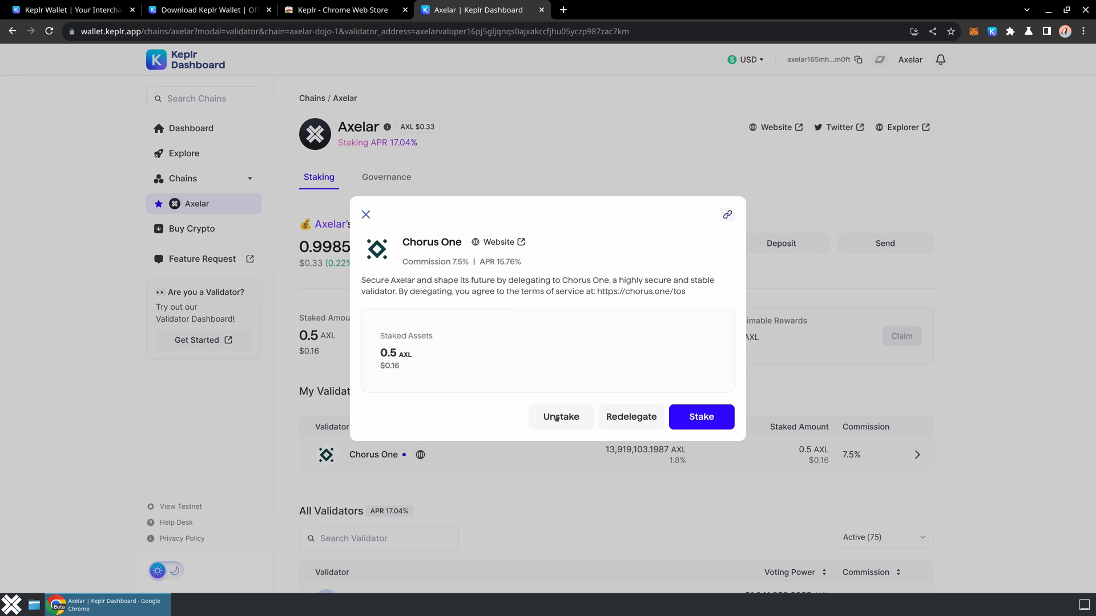
Undelegate the full 0.5 AXL from Chorus One and approve the transaction in Keplr
left_click(560, 417)
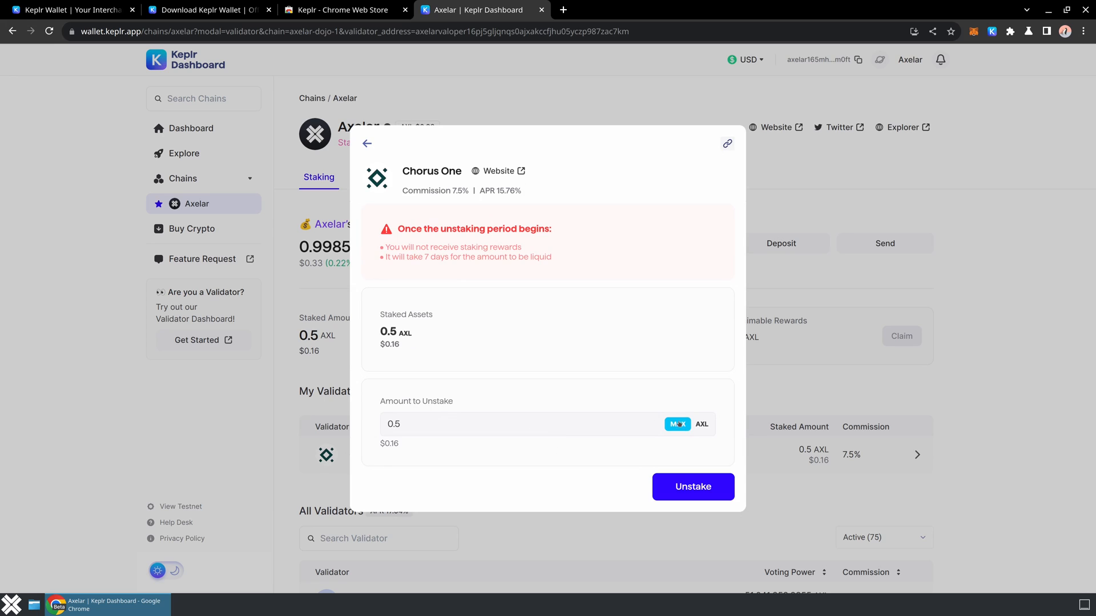
mouse_move(558, 283)
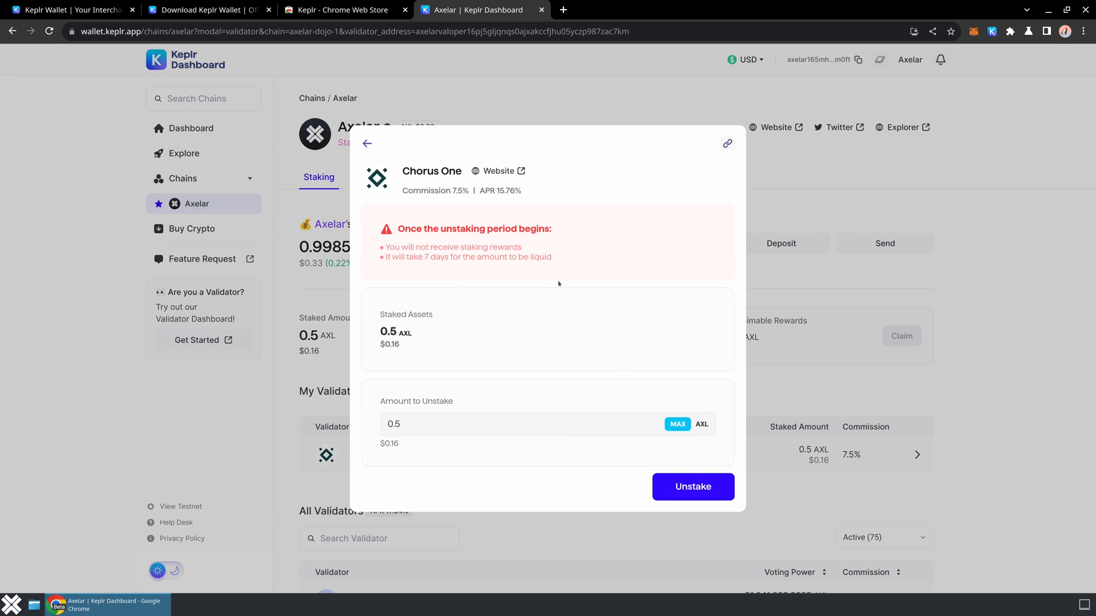
left_click(691, 487)
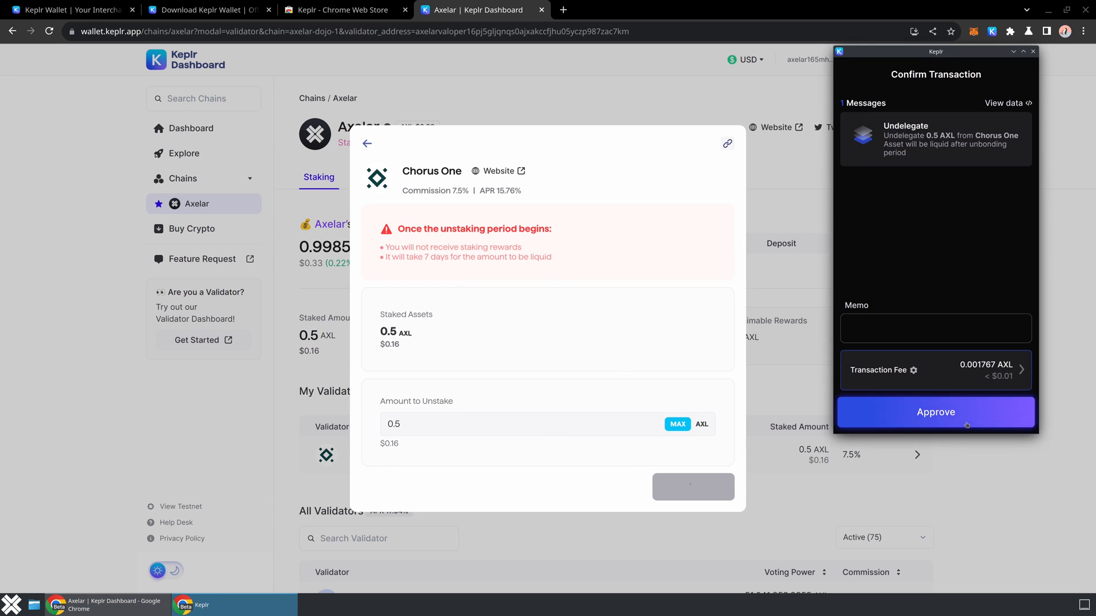
left_click(935, 412)
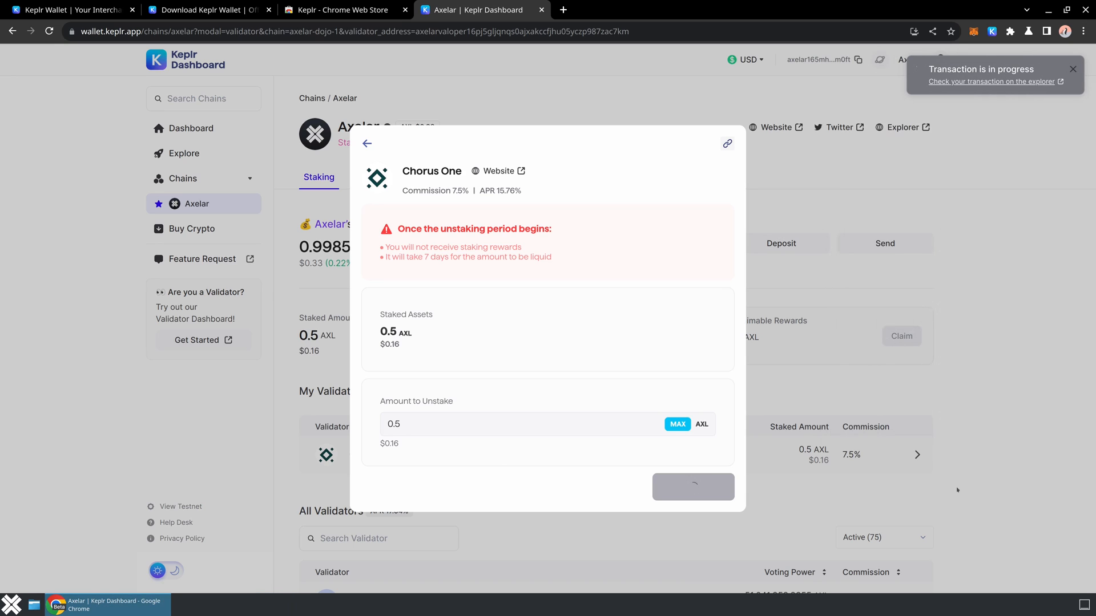